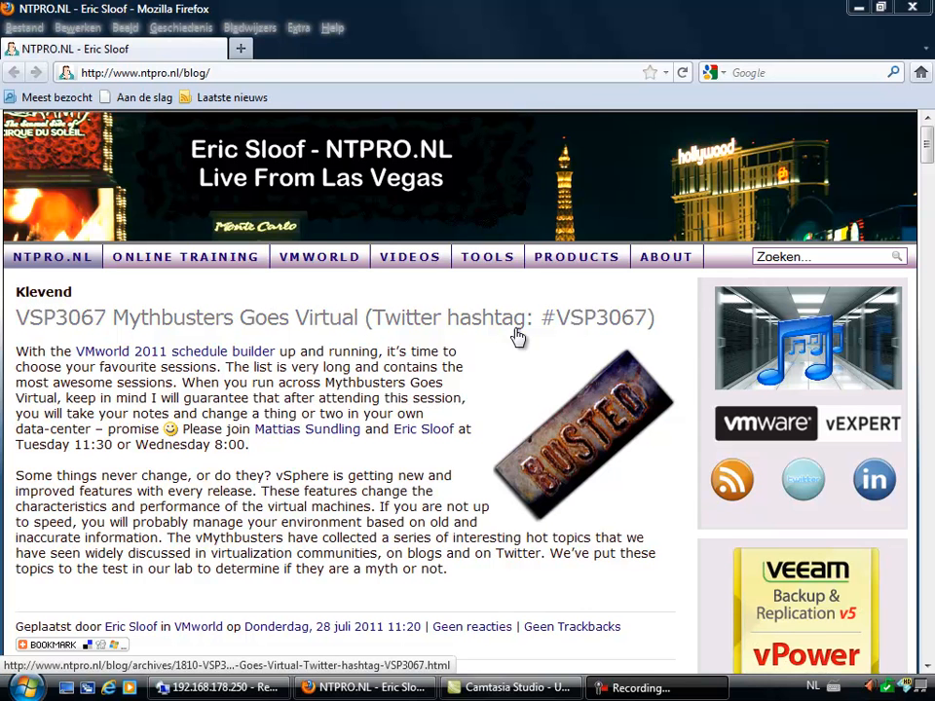
pyautogui.moveTo(690, 307)
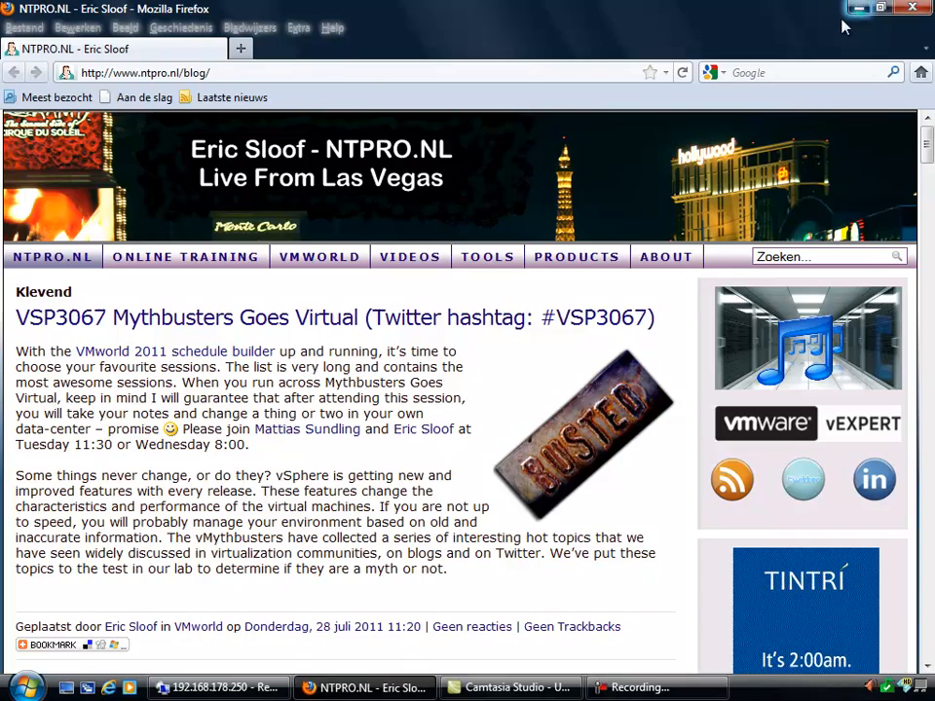
# - Minimize Firefox to reveal the vSphere Client home screen for vCenter VC5
pyautogui.click(221, 687)
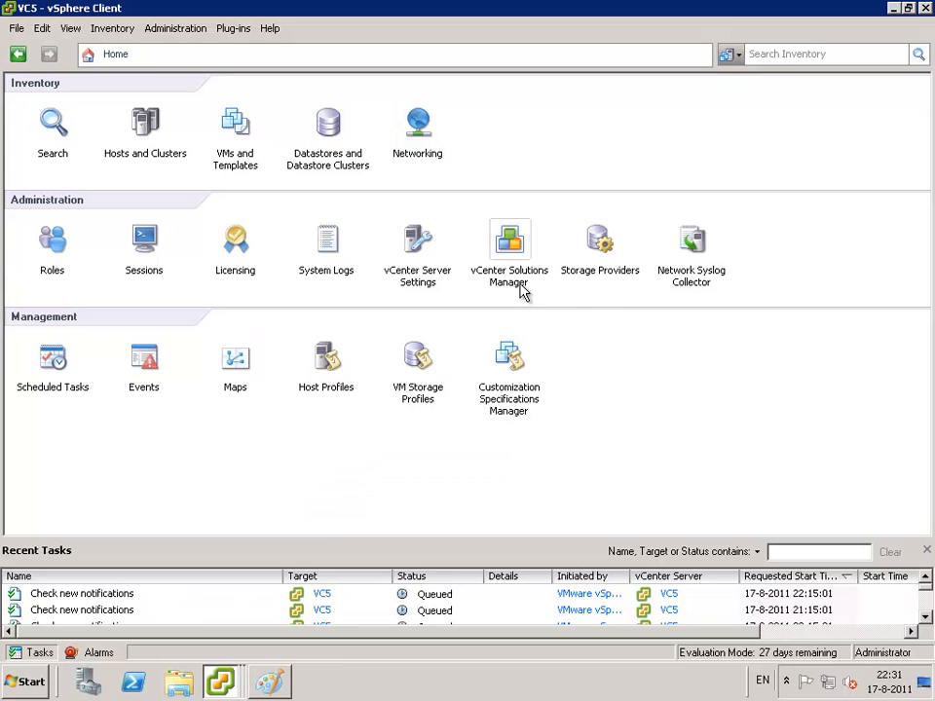
pyautogui.moveTo(514, 169)
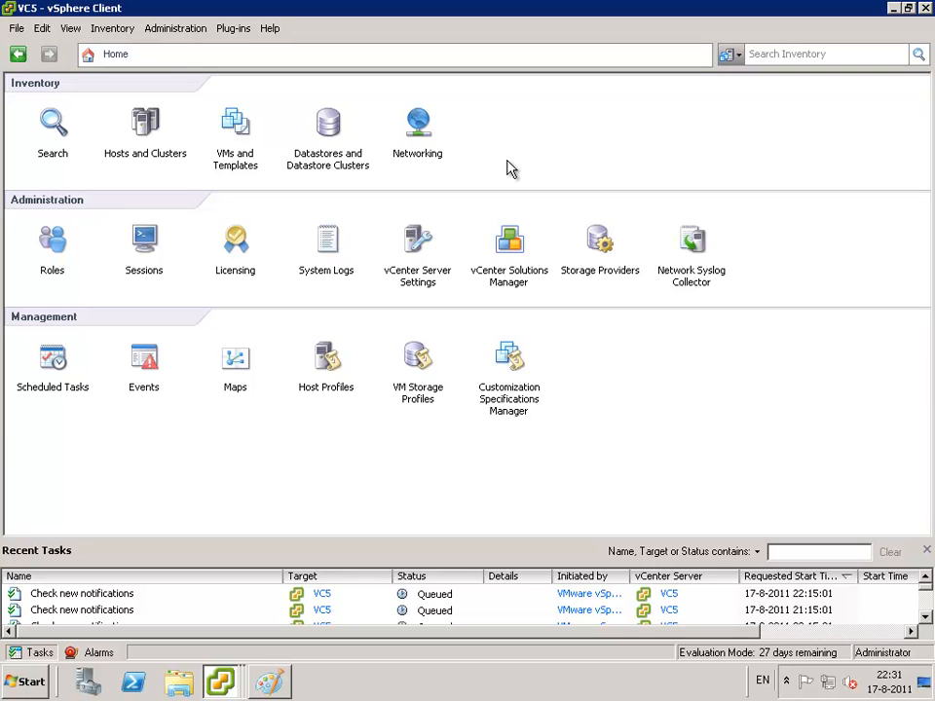
pyautogui.moveTo(506, 159)
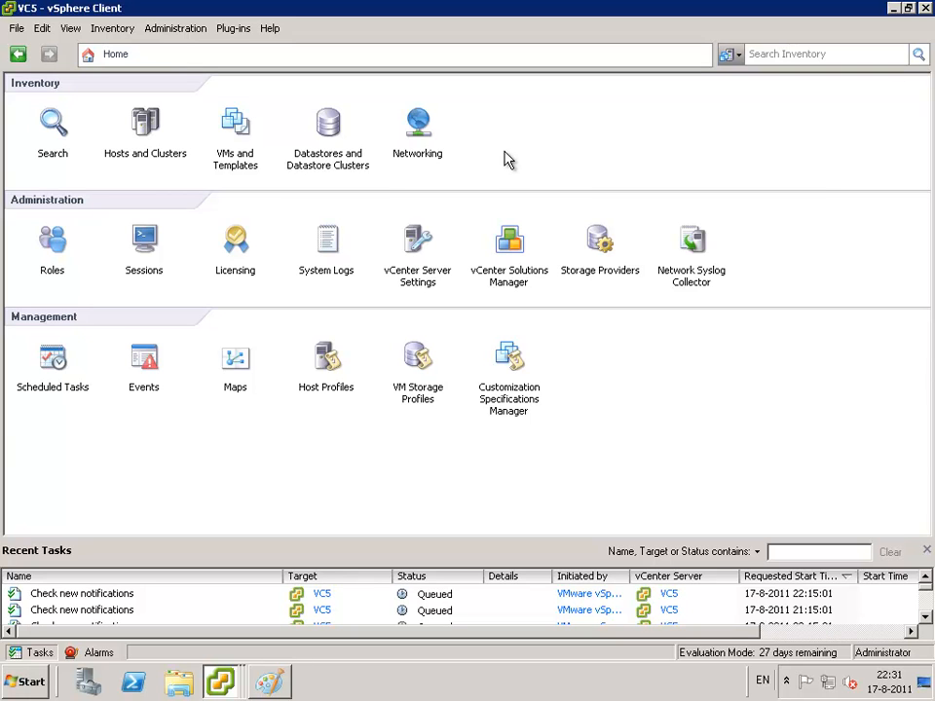
pyautogui.moveTo(418, 125)
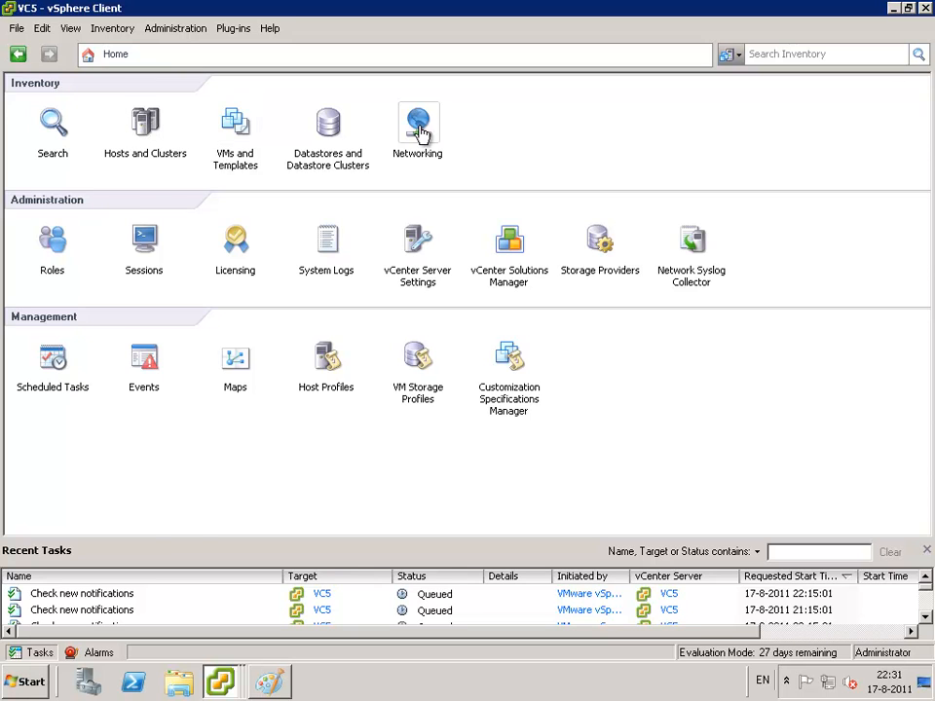
# - Review dvSwitch's attached hosts and the DVUplinks port group's uplink ports and link state
pyautogui.click(416, 126)
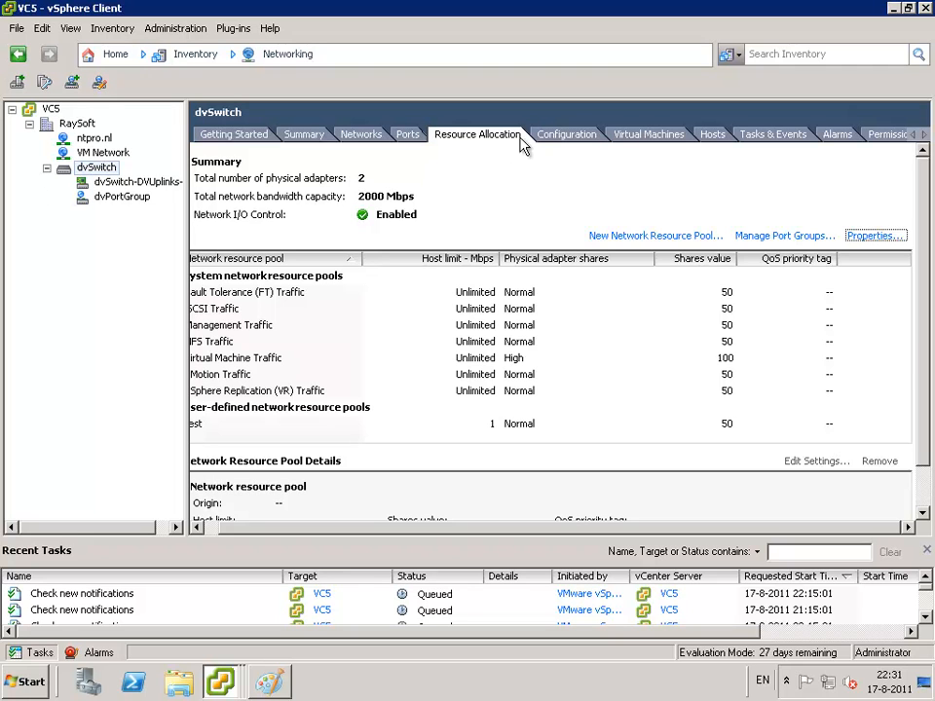
pyautogui.click(711, 134)
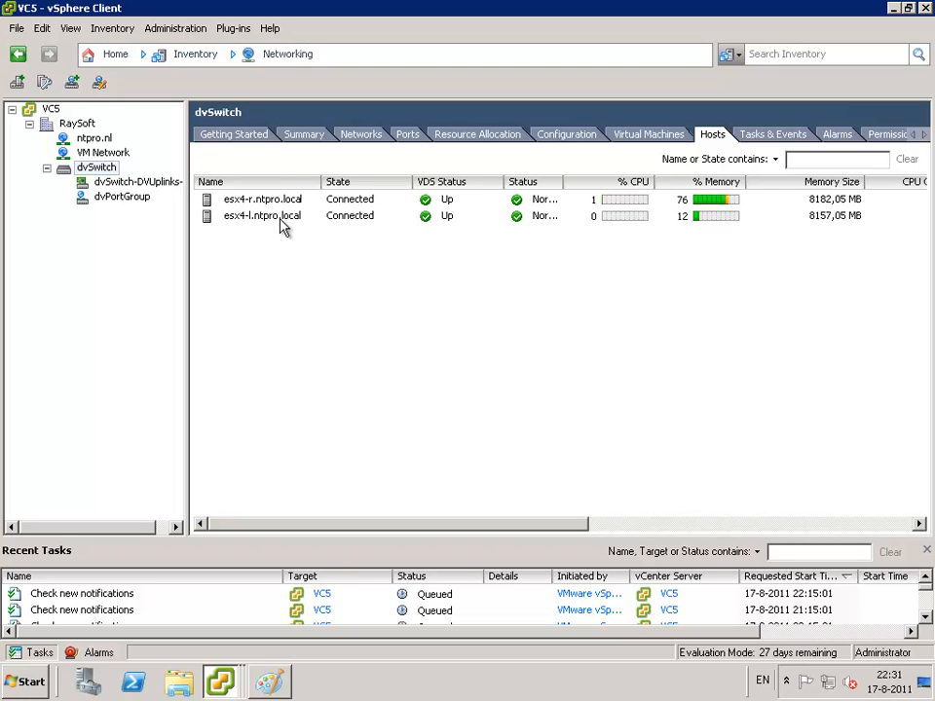
pyautogui.moveTo(355, 207)
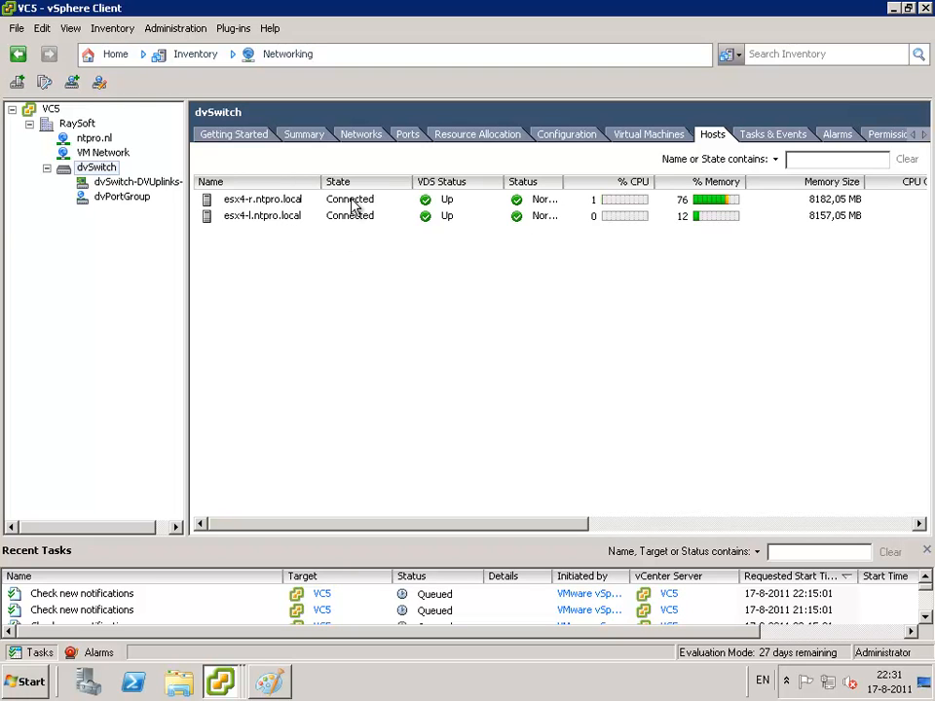
pyautogui.moveTo(292, 209)
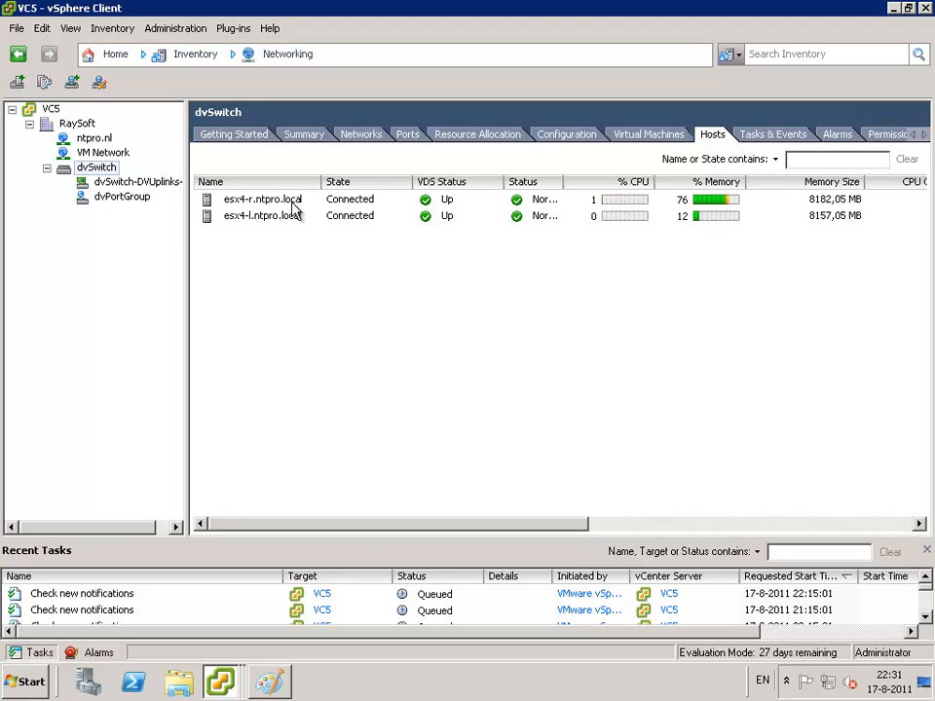
pyautogui.moveTo(161, 224)
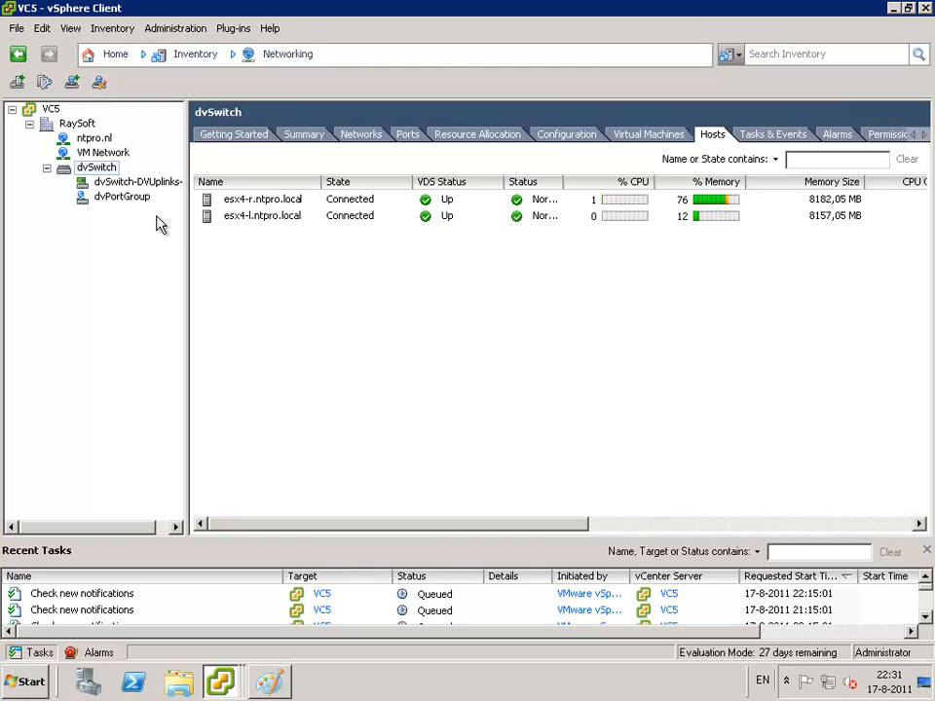
pyautogui.click(136, 181)
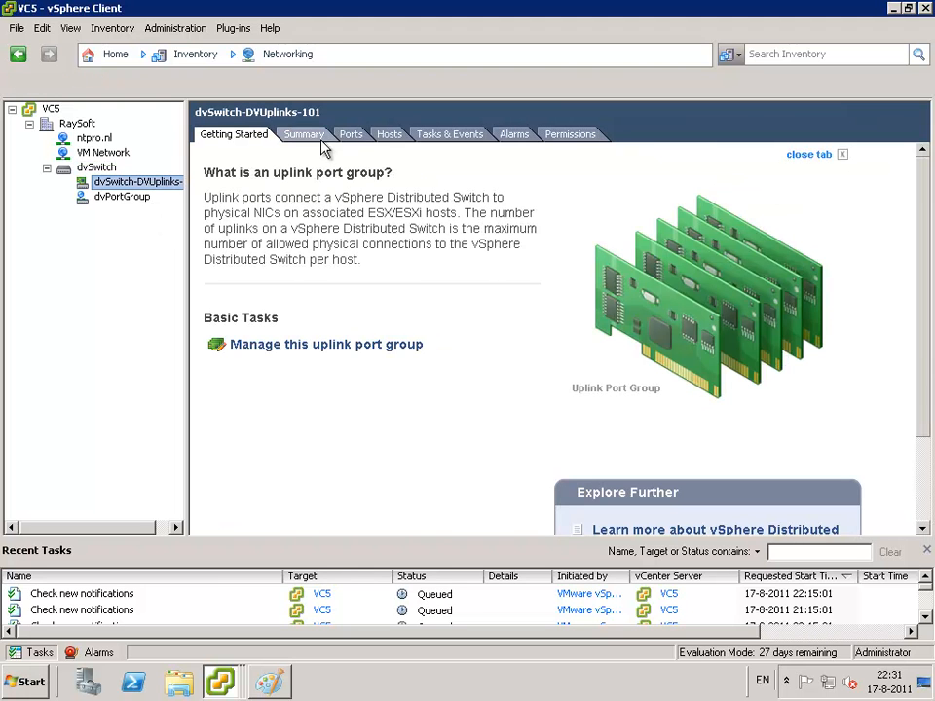
pyautogui.click(351, 134)
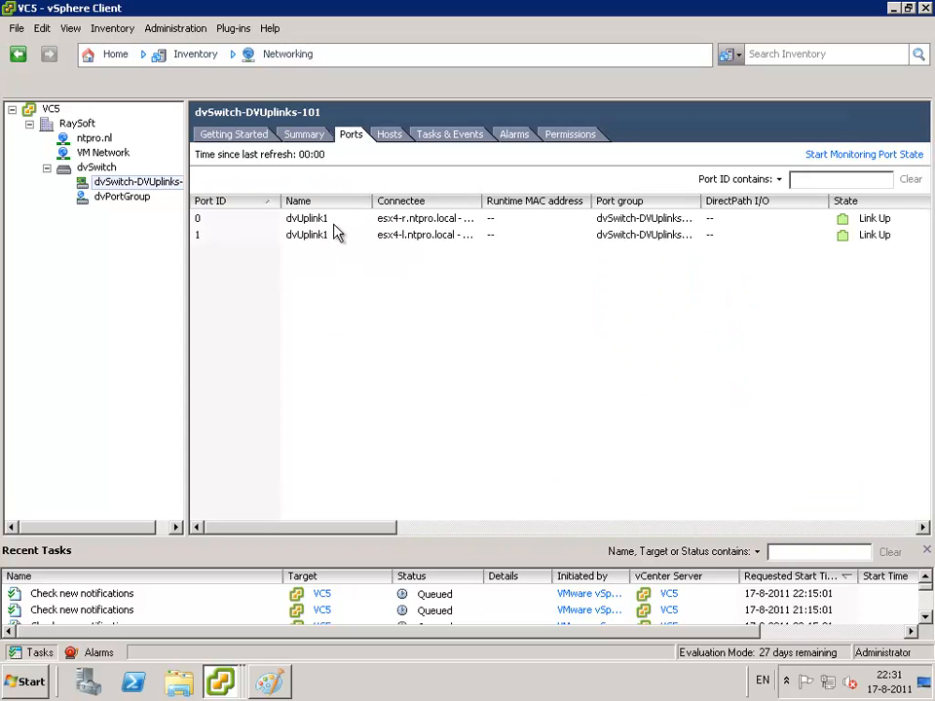
pyautogui.moveTo(894, 209)
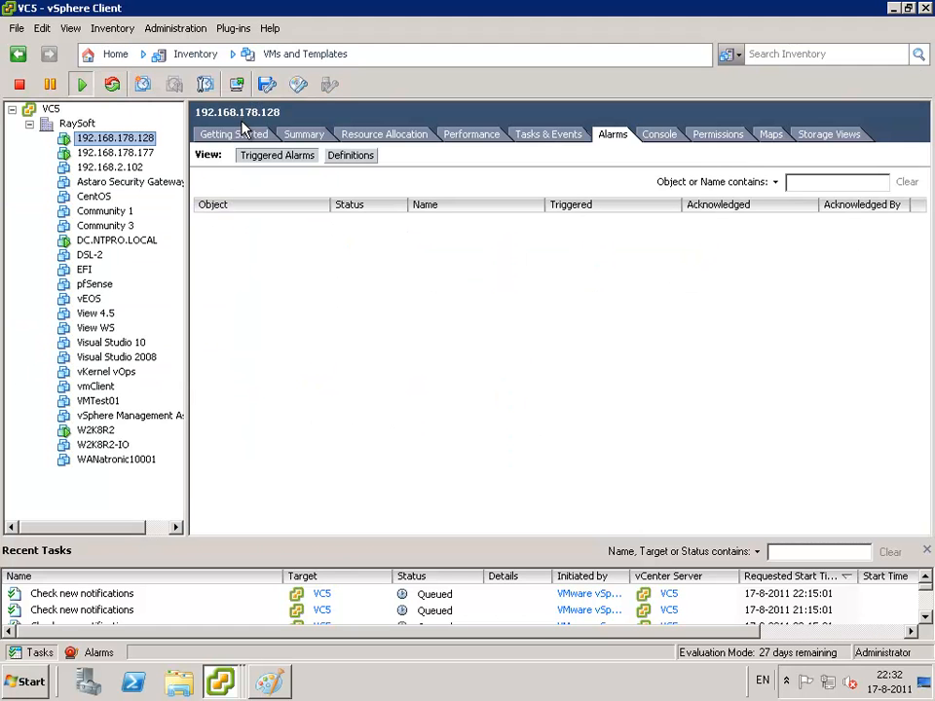
pyautogui.rightClick(115, 137)
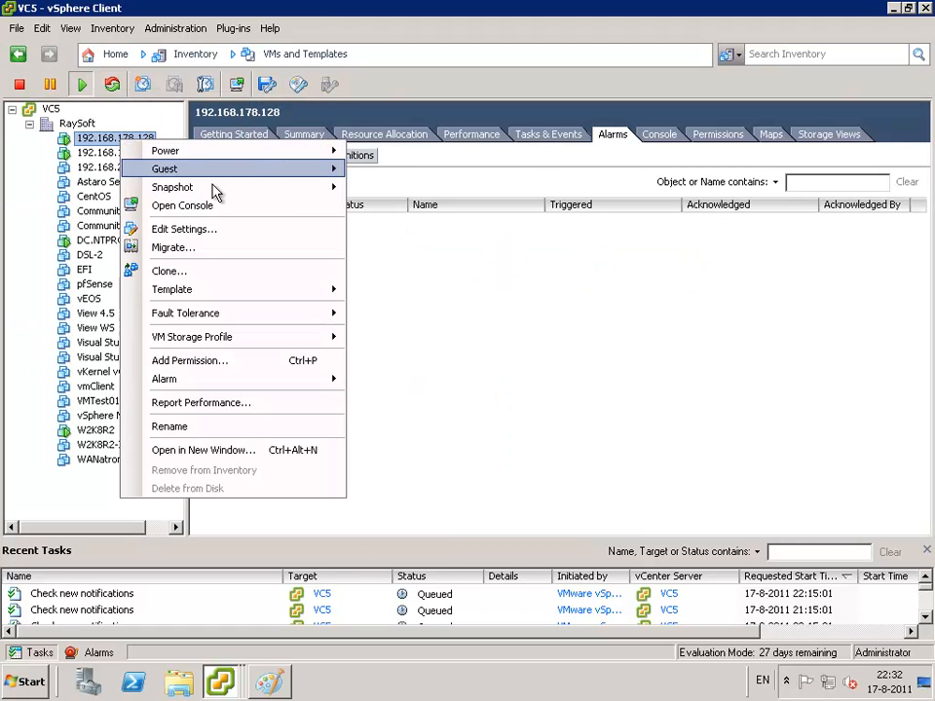
pyautogui.click(183, 229)
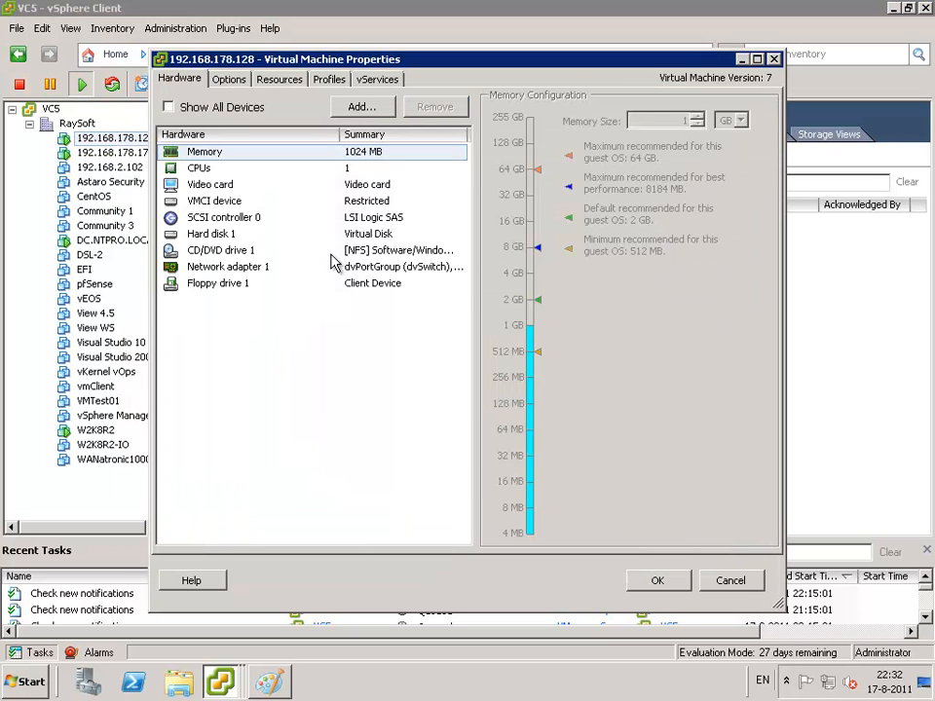
pyautogui.click(228, 266)
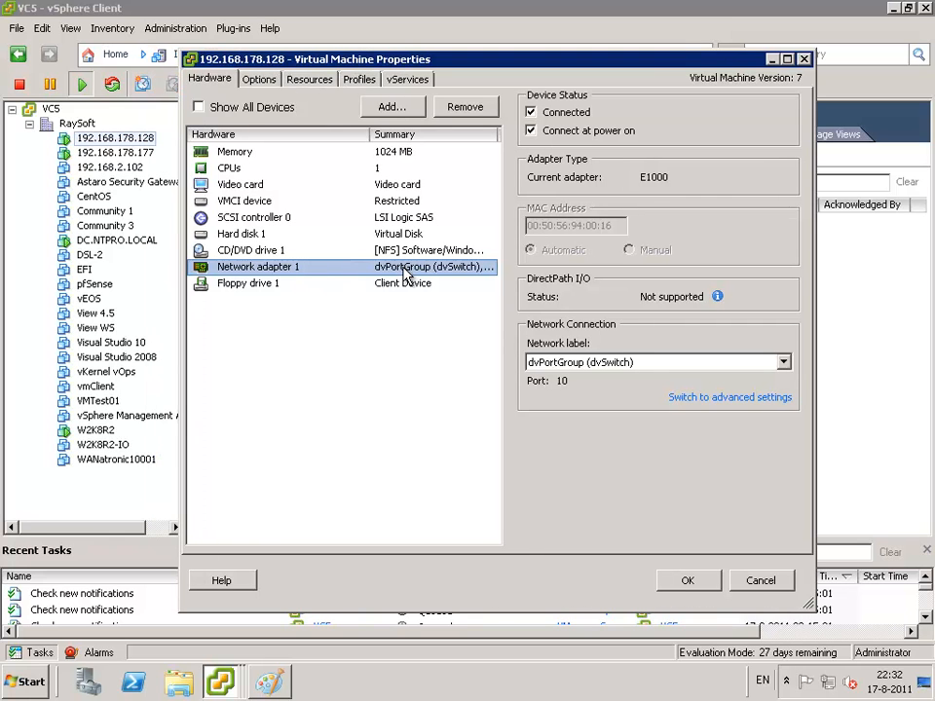
pyautogui.moveTo(798, 667)
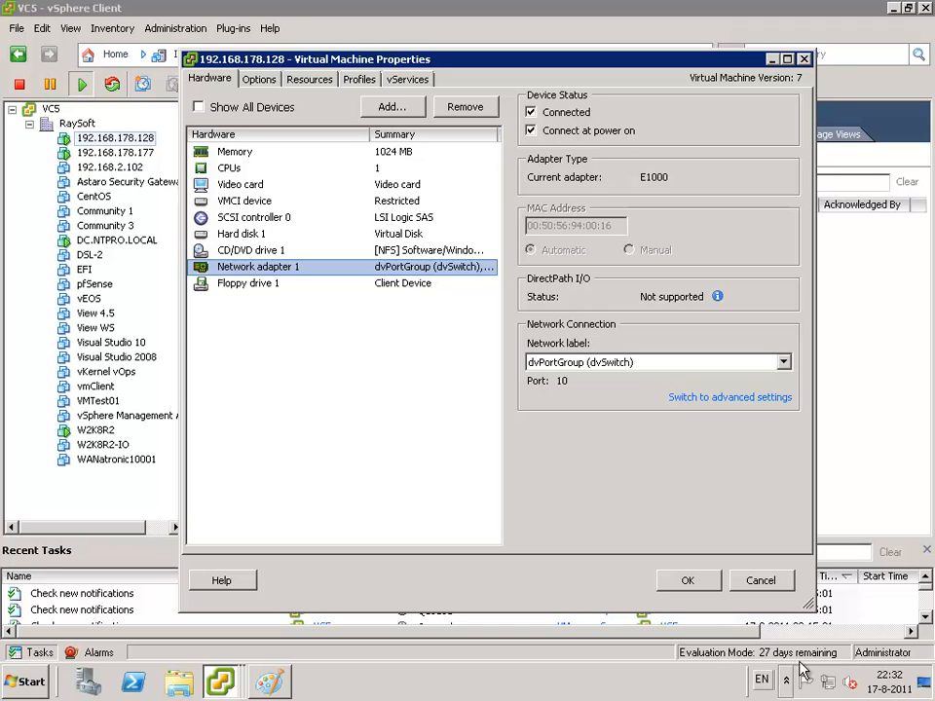
pyautogui.click(760, 580)
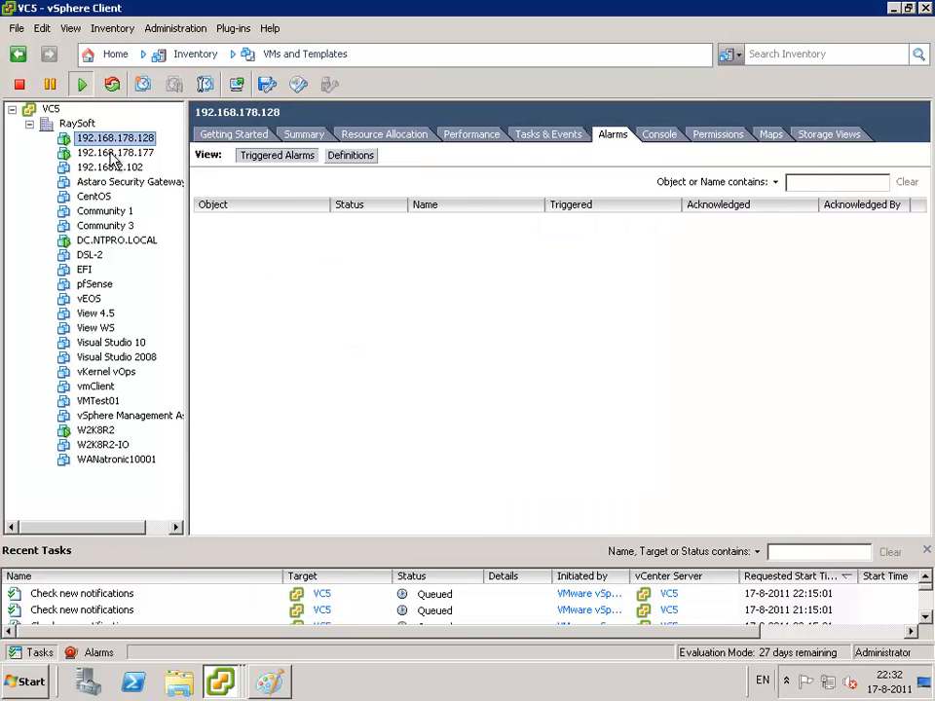
# - Confirm VM 192.168.178.177's Network adapter 1 is on VM Network, closing settings unchanged
pyautogui.rightClick(114, 153)
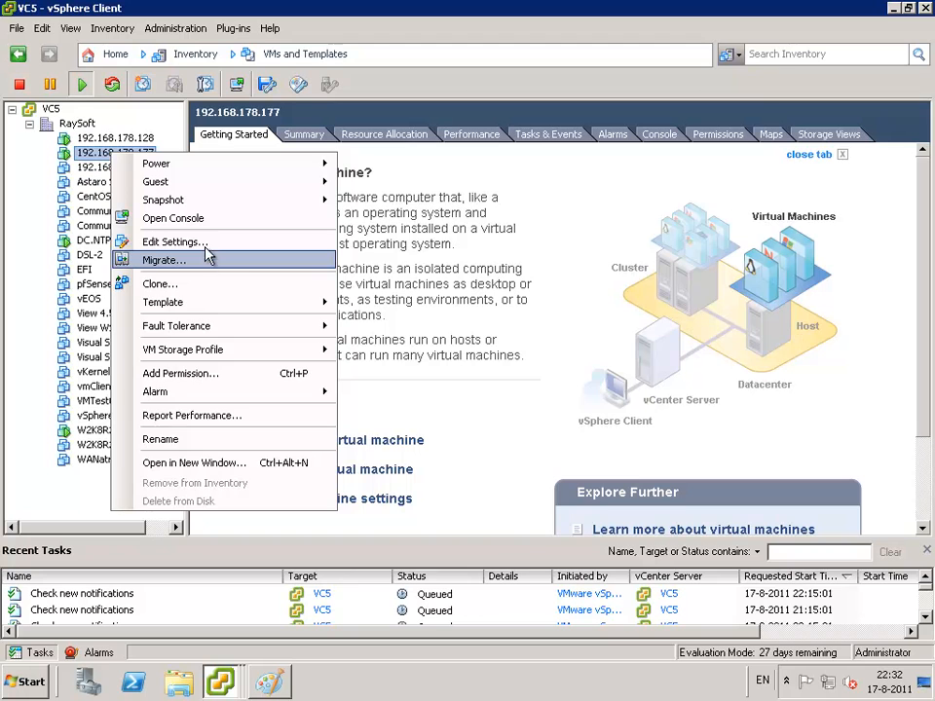
pyautogui.click(174, 241)
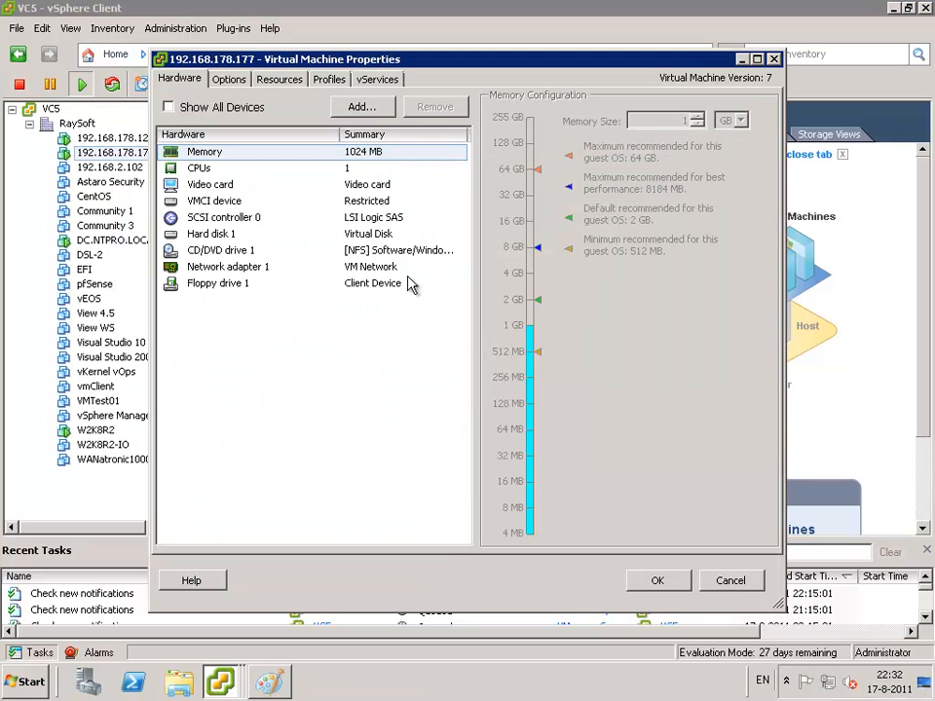
pyautogui.click(228, 266)
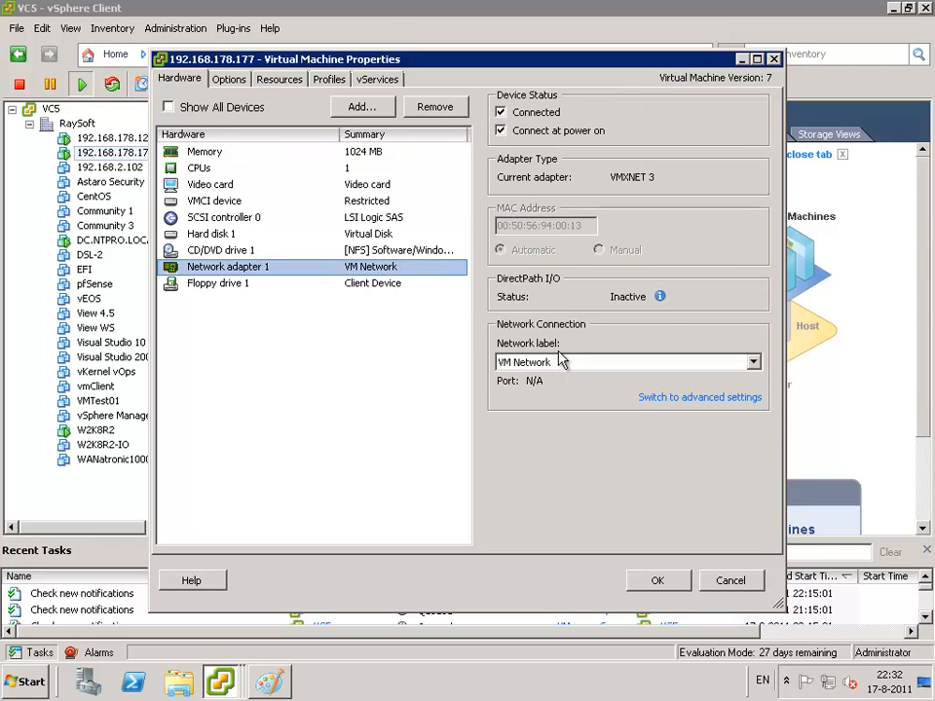
pyautogui.click(730, 580)
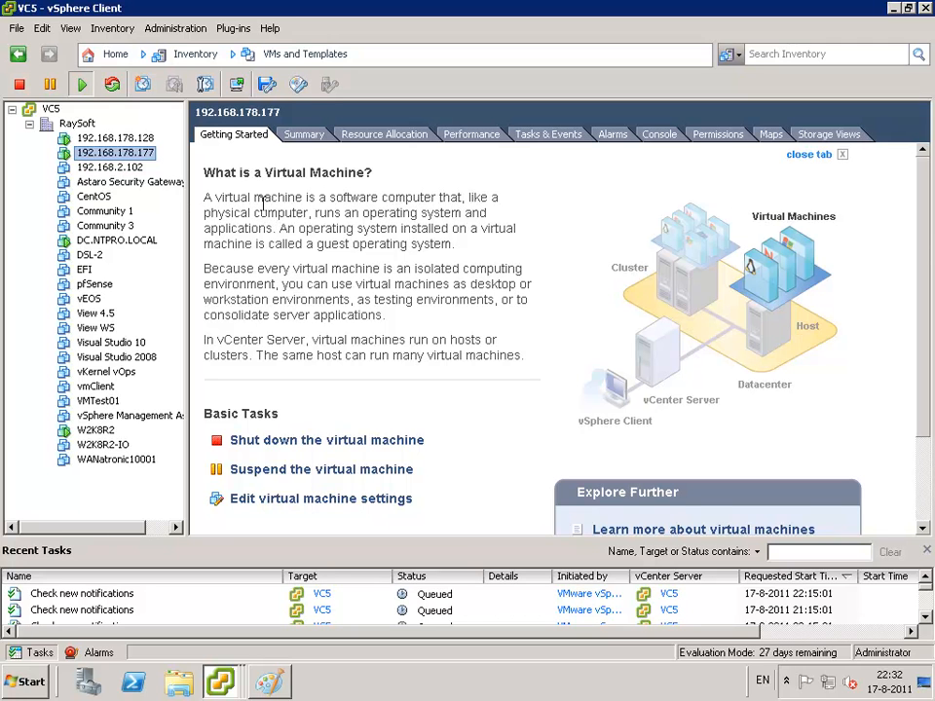
pyautogui.moveTo(251, 156)
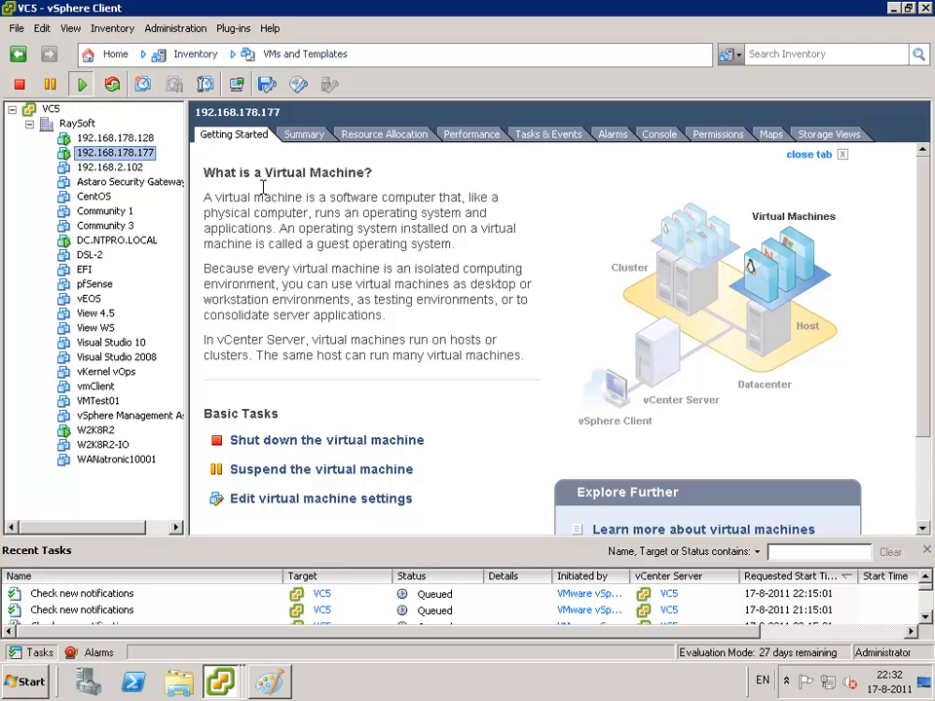
pyautogui.moveTo(222, 70)
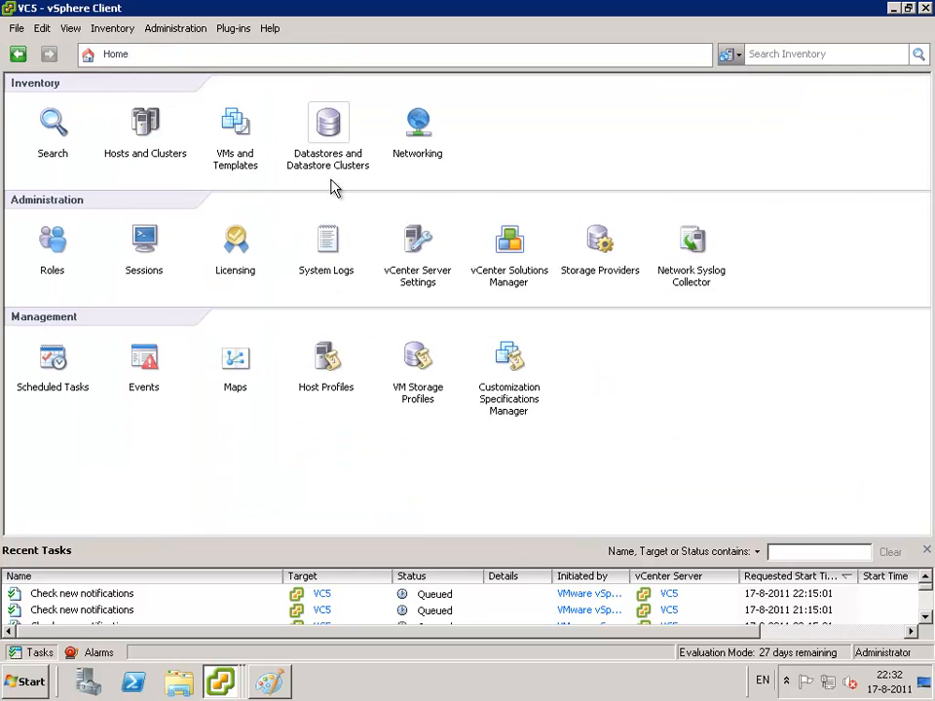
# - Show dvSwitch's Resource Allocation tab listing system pools and the user-defined pool 'test'
pyautogui.click(416, 126)
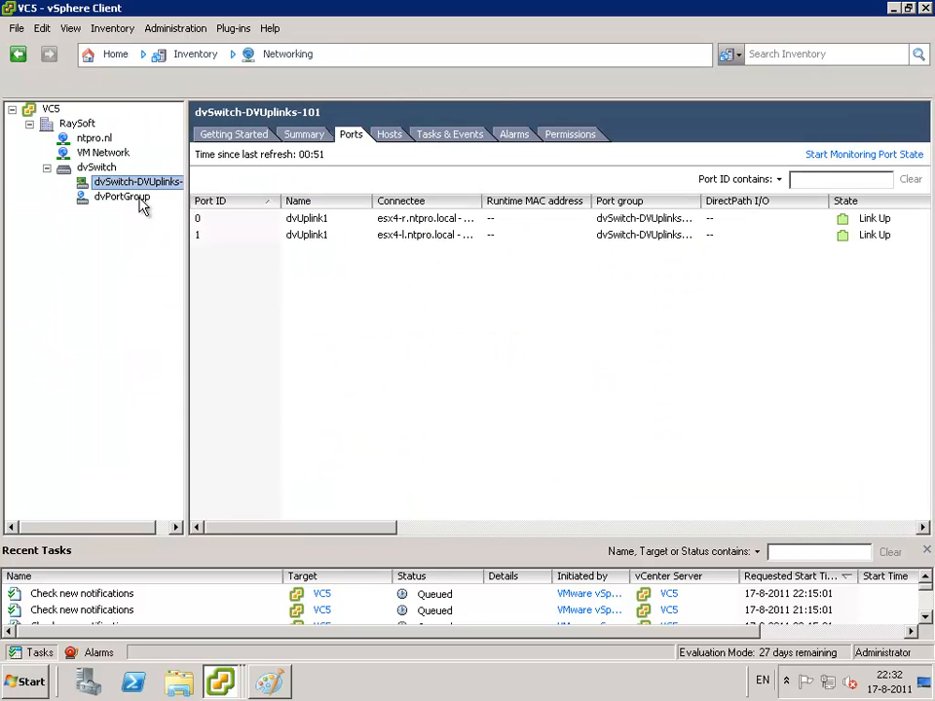
pyautogui.click(97, 167)
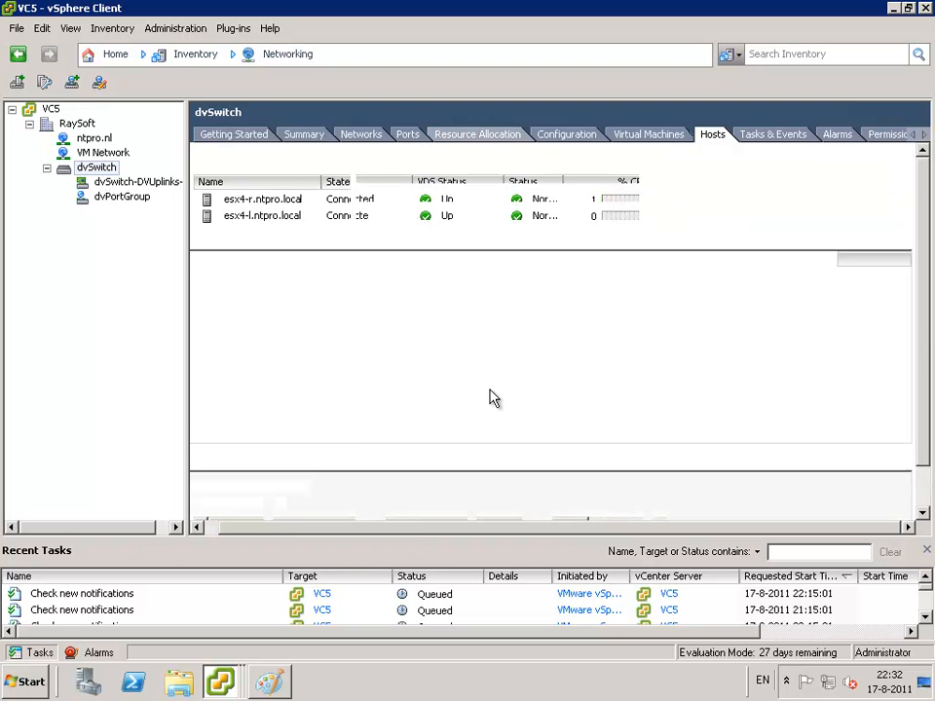
pyautogui.click(476, 134)
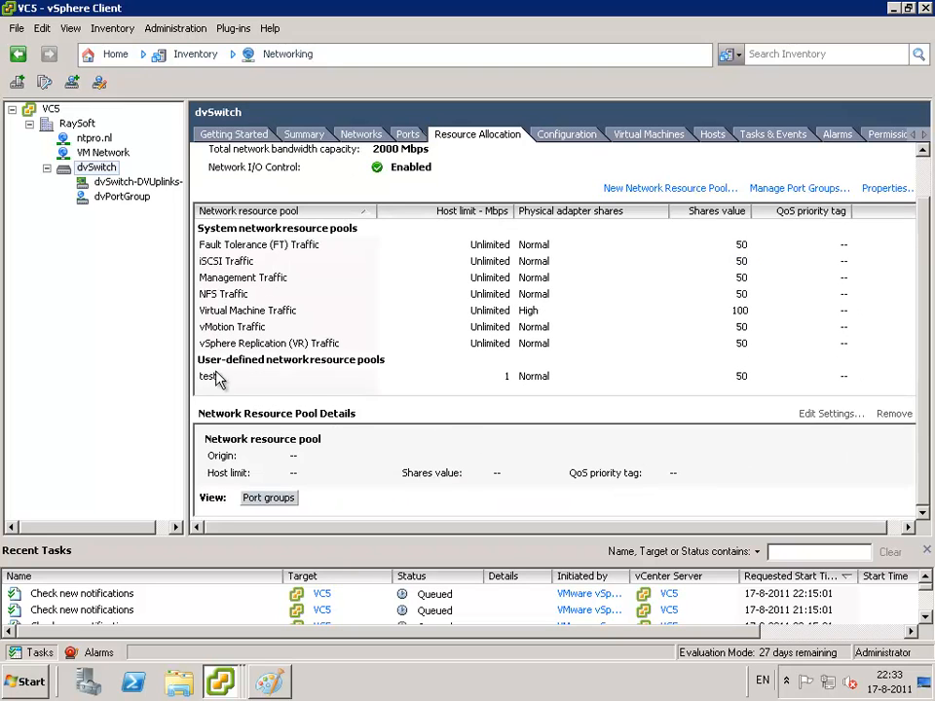
pyautogui.moveTo(256, 375)
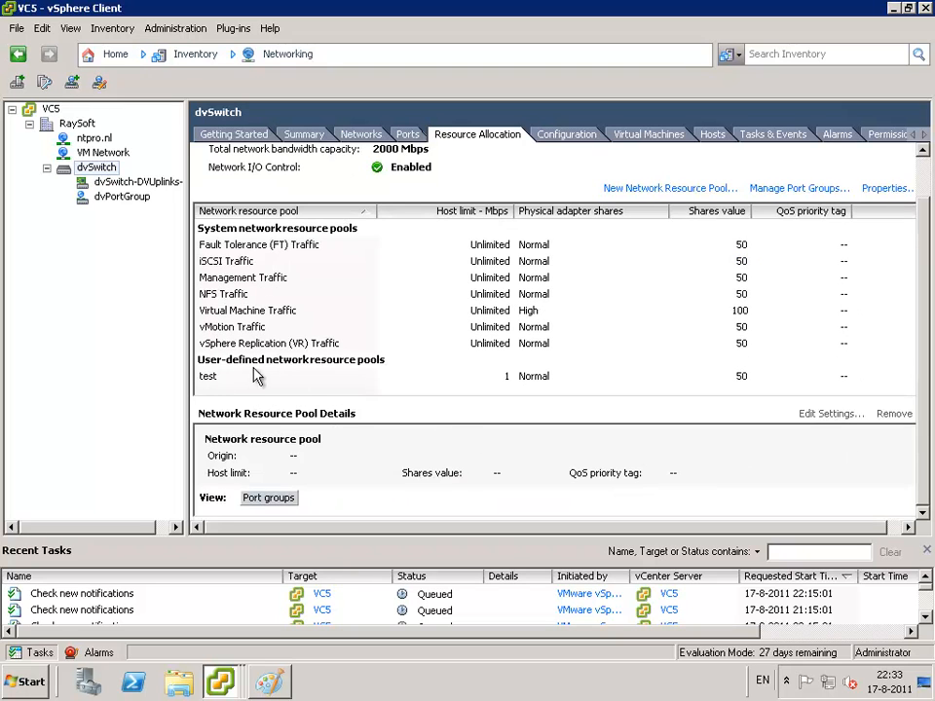
# - Edit pool 'test' to keep Normal physical adapter shares and set Unlimited host limit
pyautogui.click(208, 376)
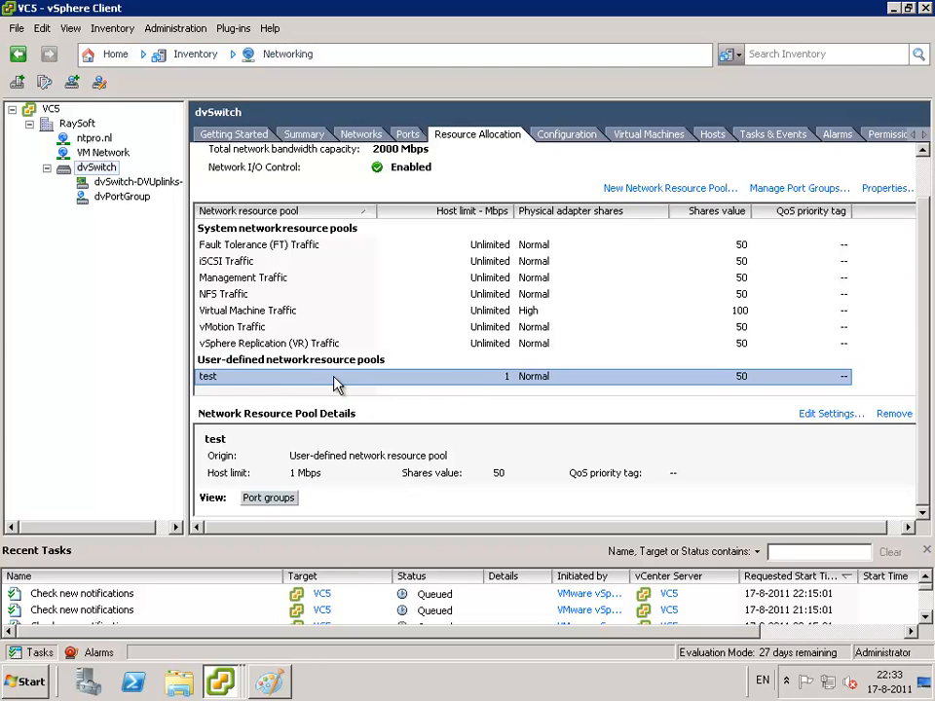
pyautogui.rightClick(334, 380)
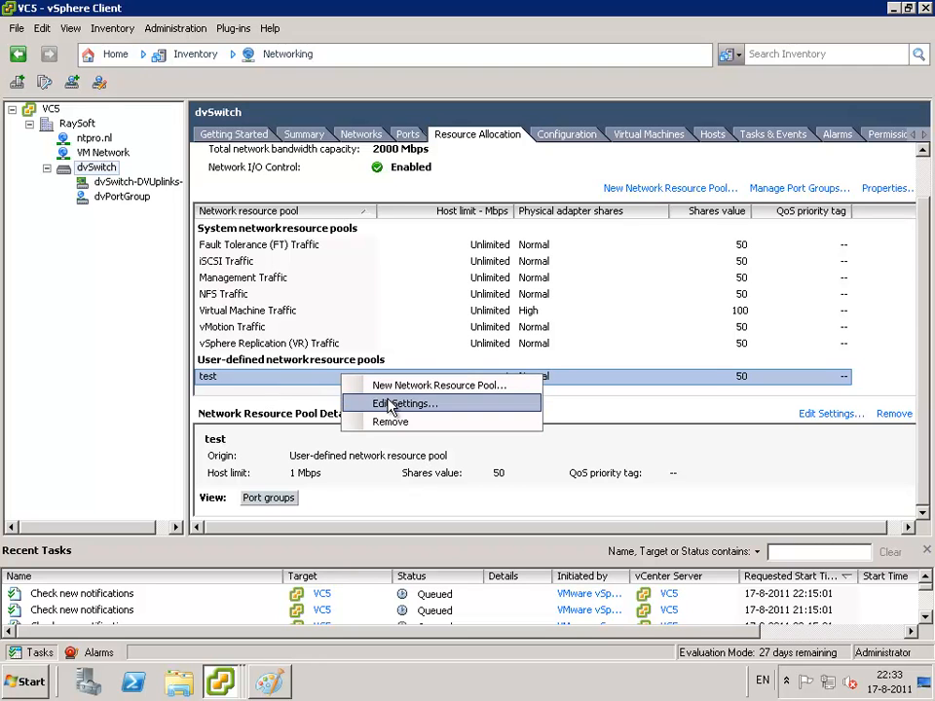
pyautogui.click(406, 403)
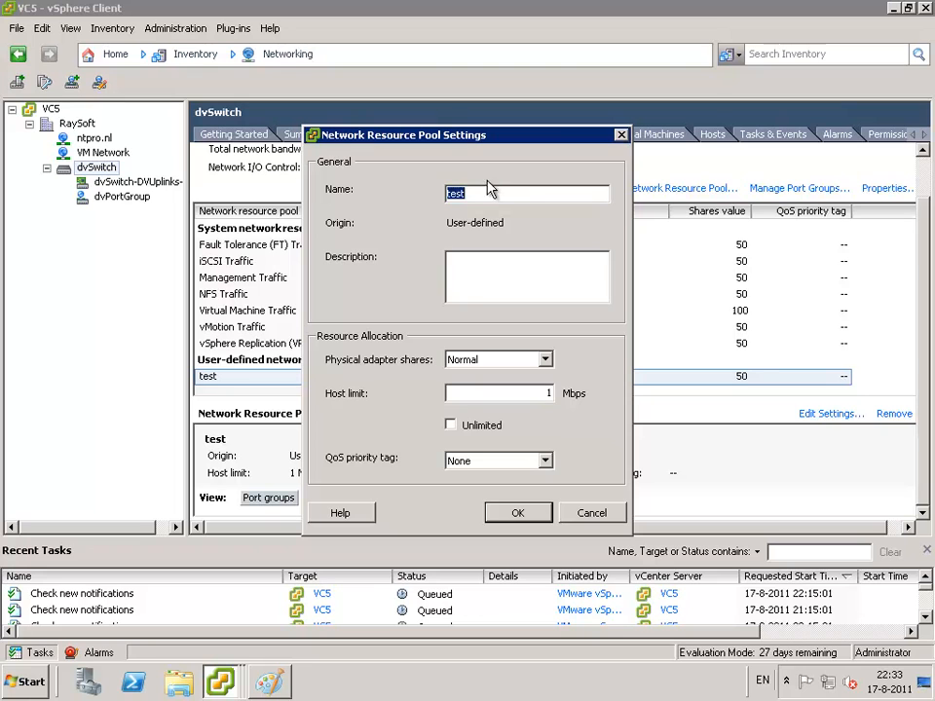
pyautogui.moveTo(521, 265)
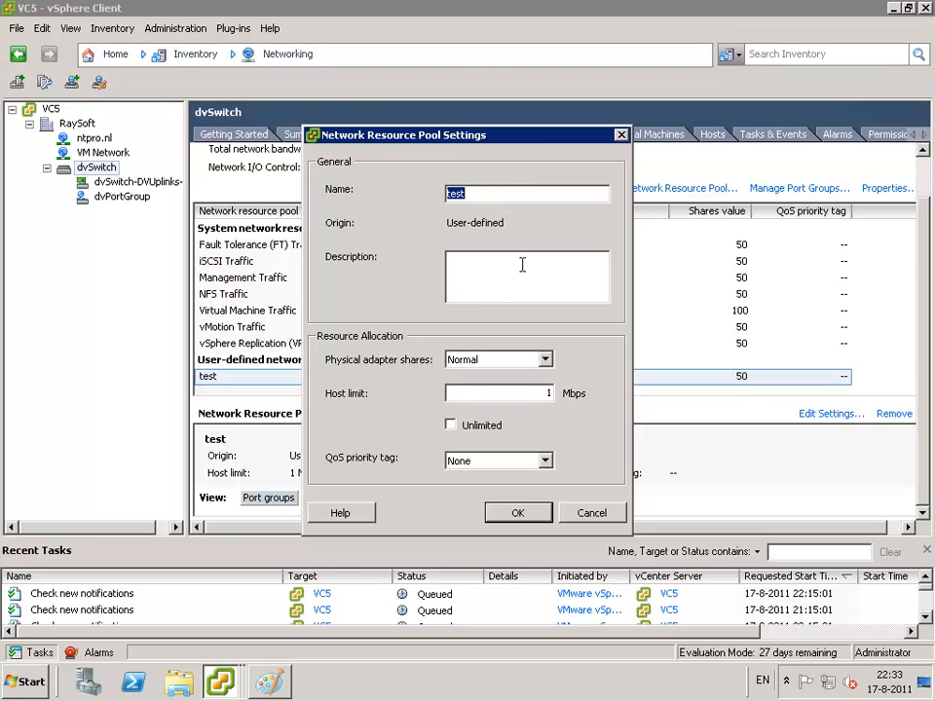
pyautogui.moveTo(407, 368)
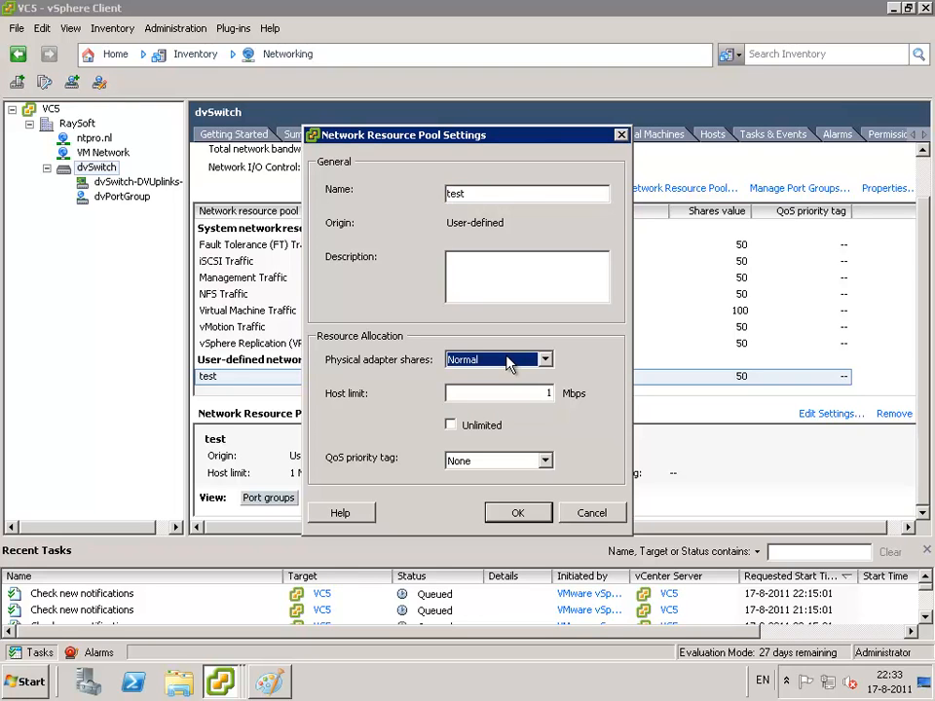
pyautogui.click(544, 359)
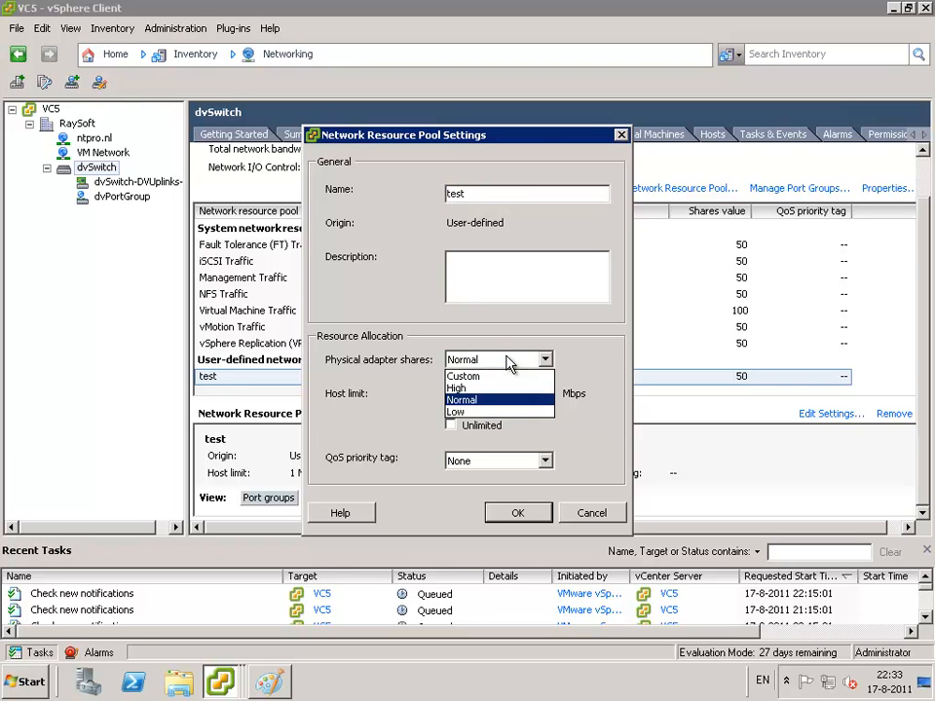
pyautogui.click(461, 399)
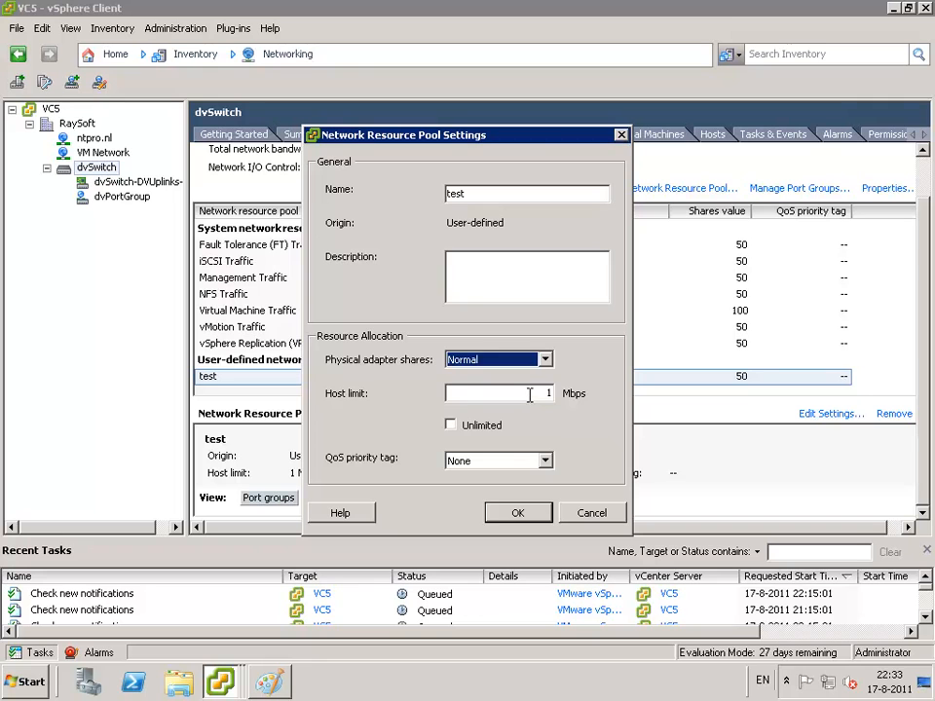
pyautogui.click(451, 425)
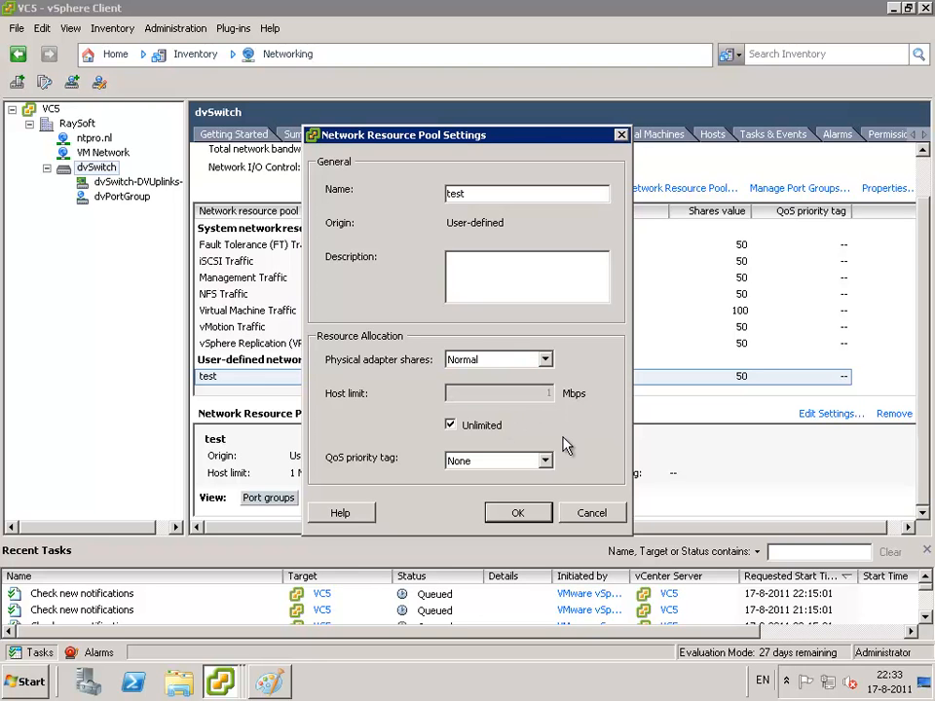
pyautogui.moveTo(533, 474)
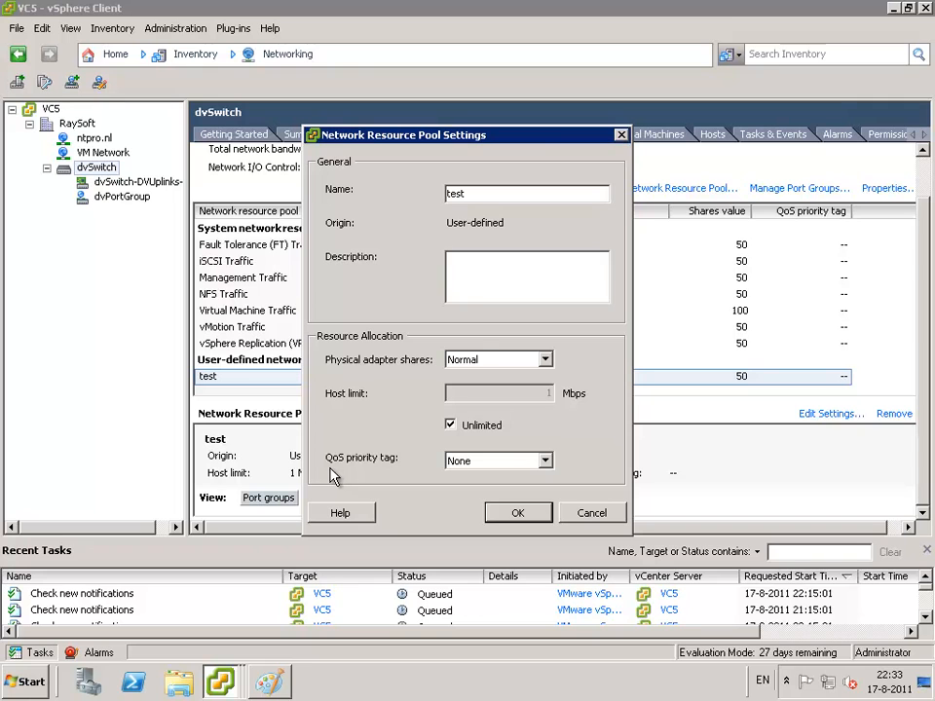
pyautogui.moveTo(379, 467)
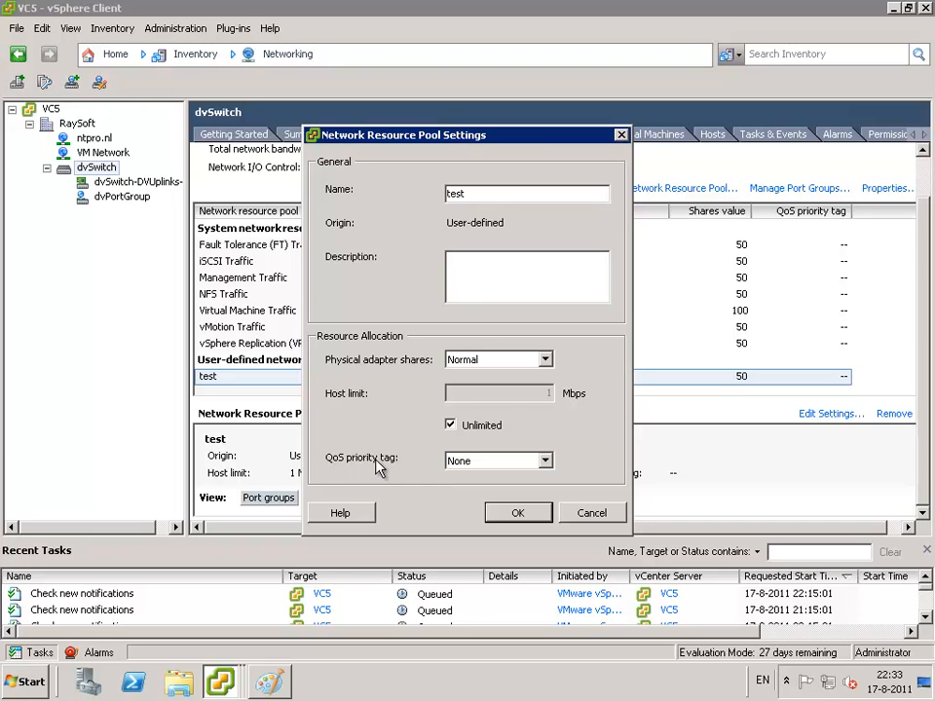
pyautogui.moveTo(593, 511)
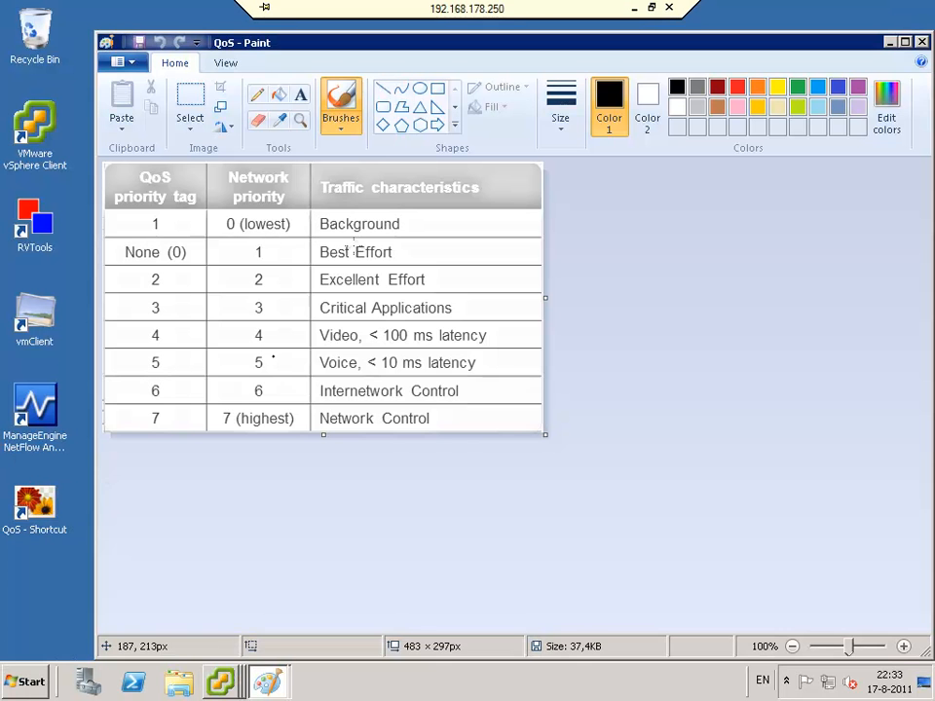
pyautogui.moveTo(155, 223)
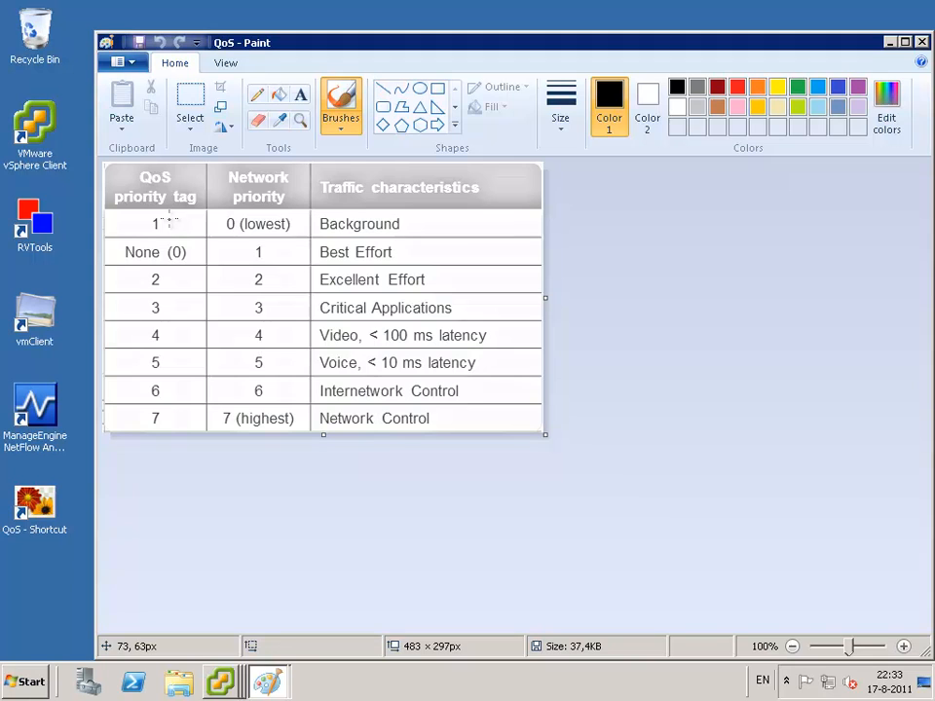
pyautogui.moveTo(219, 338)
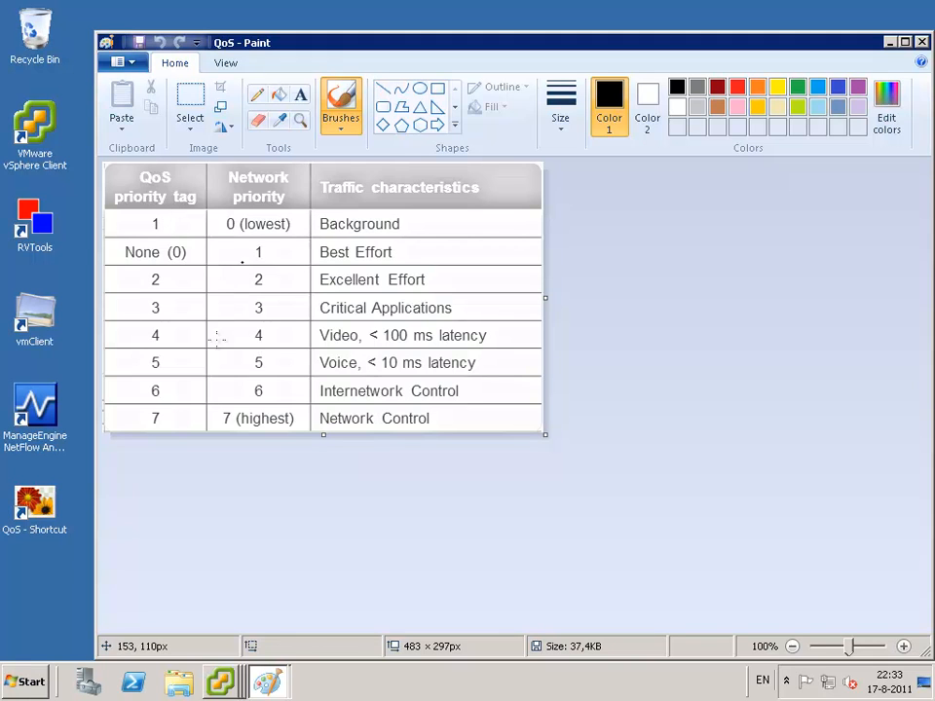
pyautogui.moveTo(274, 416)
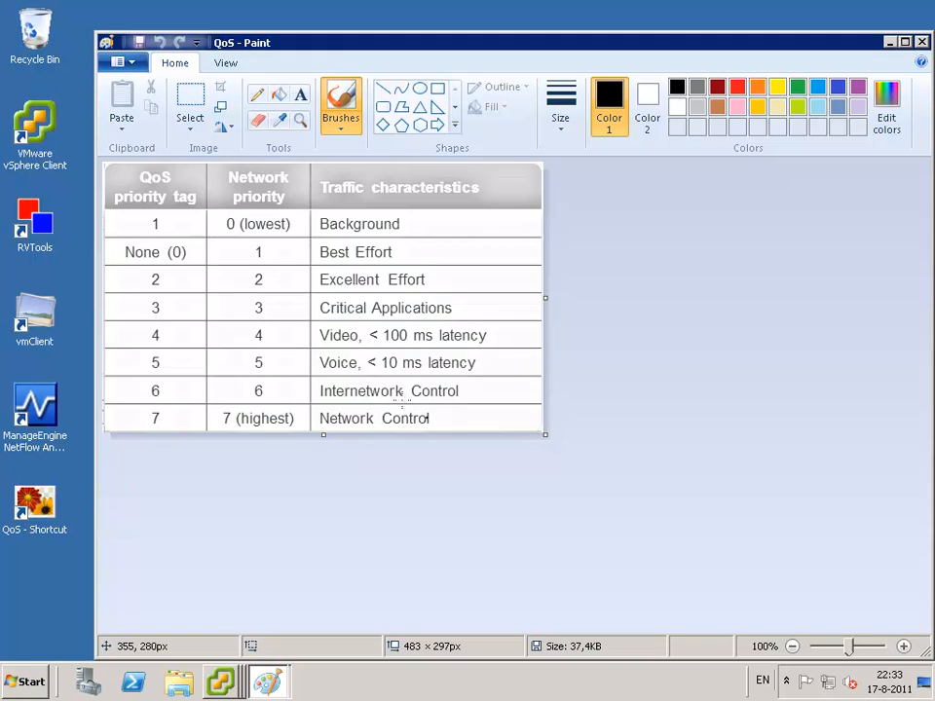
pyautogui.moveTo(389, 390)
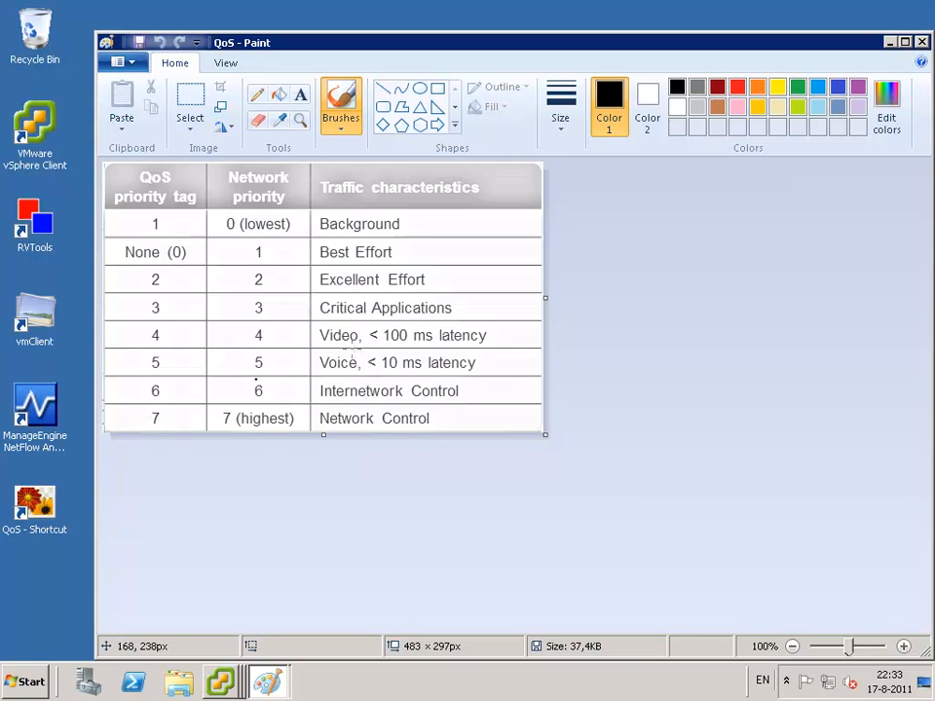
pyautogui.moveTo(368, 414)
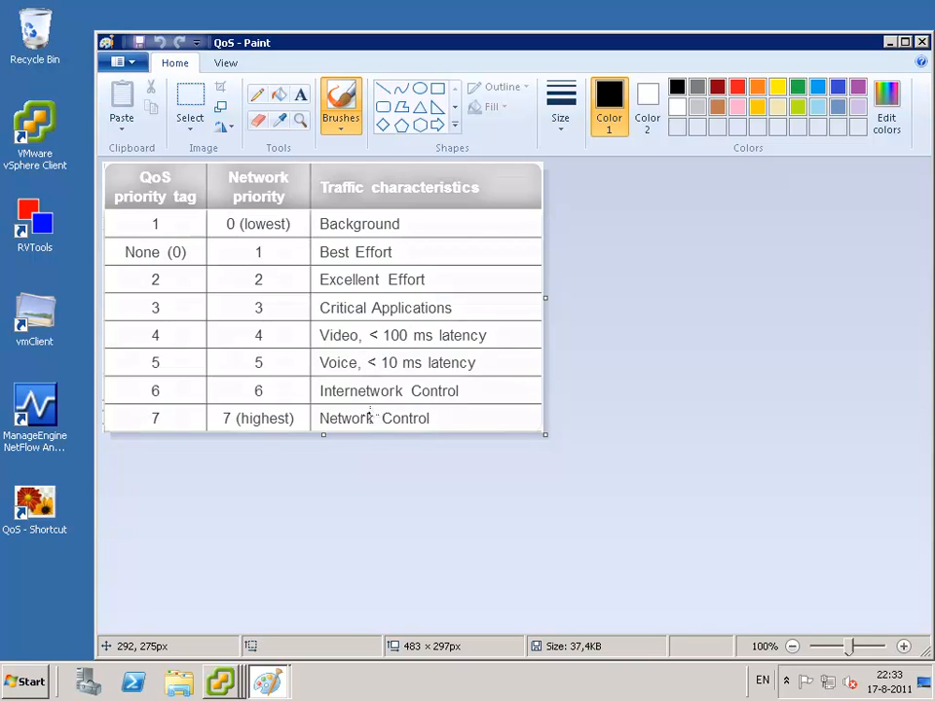
pyautogui.moveTo(375, 307)
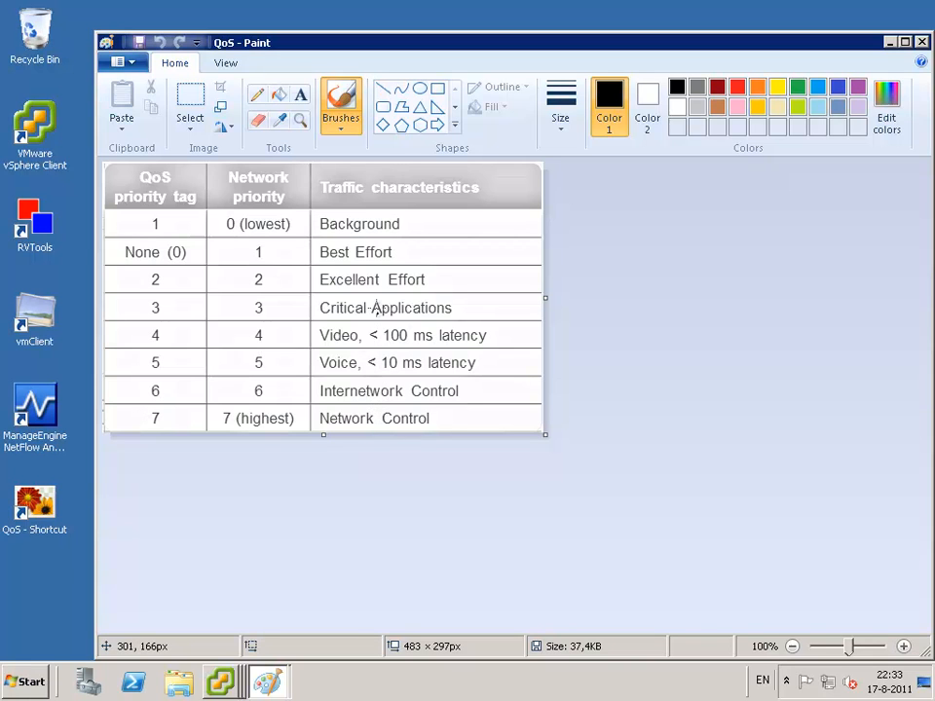
pyautogui.moveTo(311, 308)
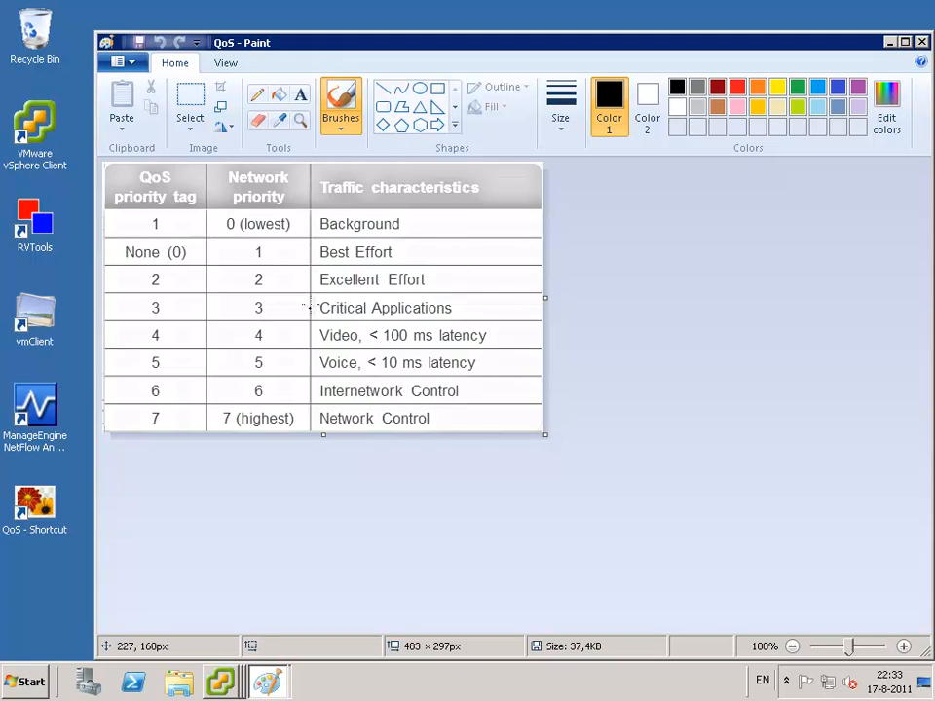
pyautogui.moveTo(423, 274)
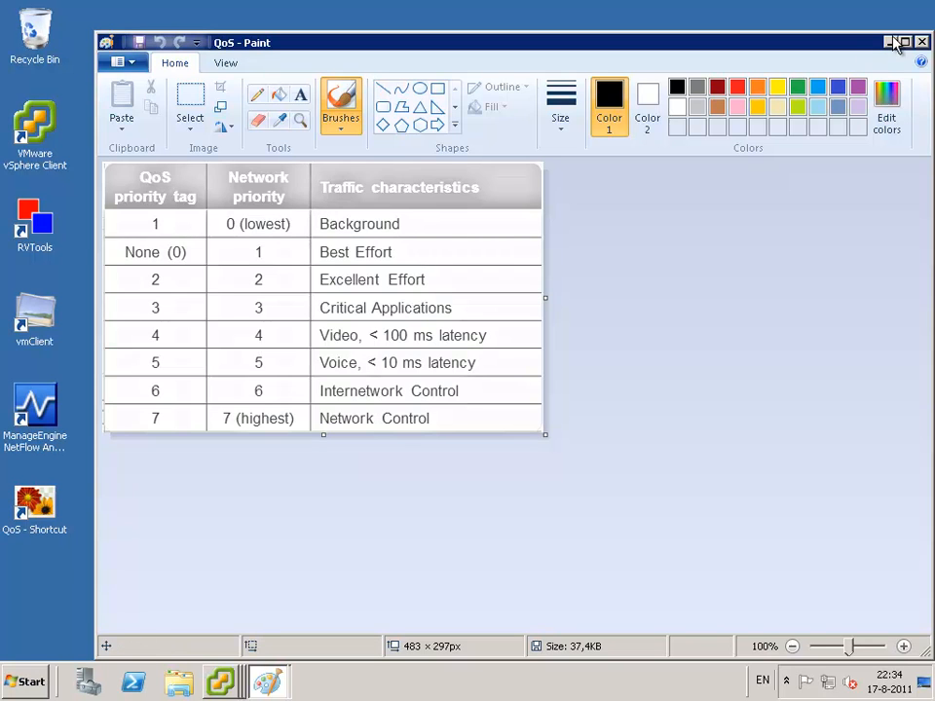
# - Minimize the Paint window after reviewing the QoS priority tag table
pyautogui.click(897, 42)
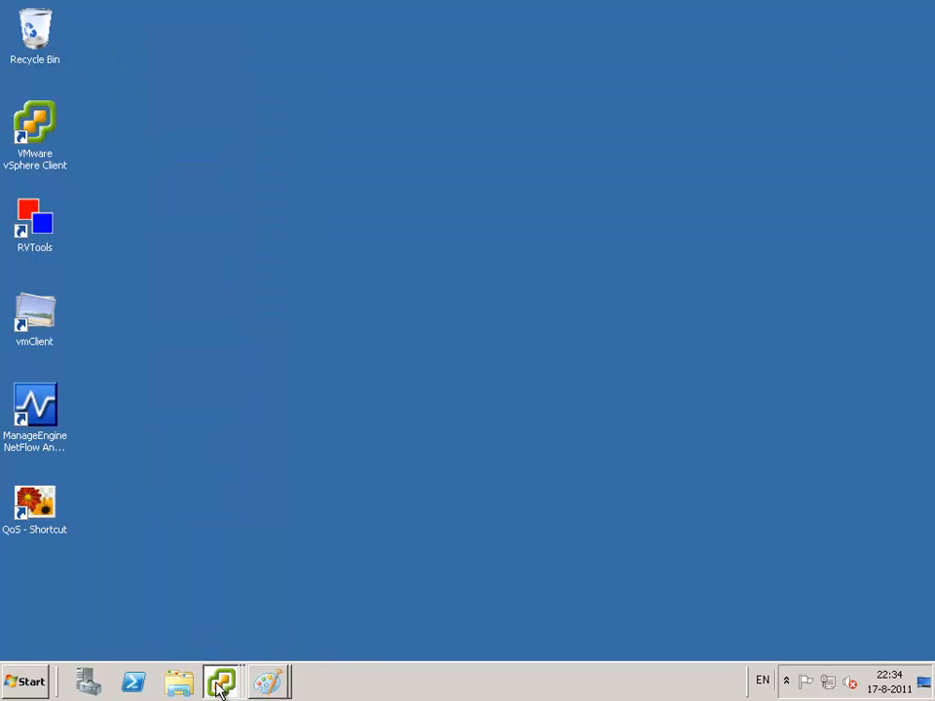
# - Back in vSphere, save pool 'test' with an Unlimited host limit and select dvPortGroup
pyautogui.click(222, 680)
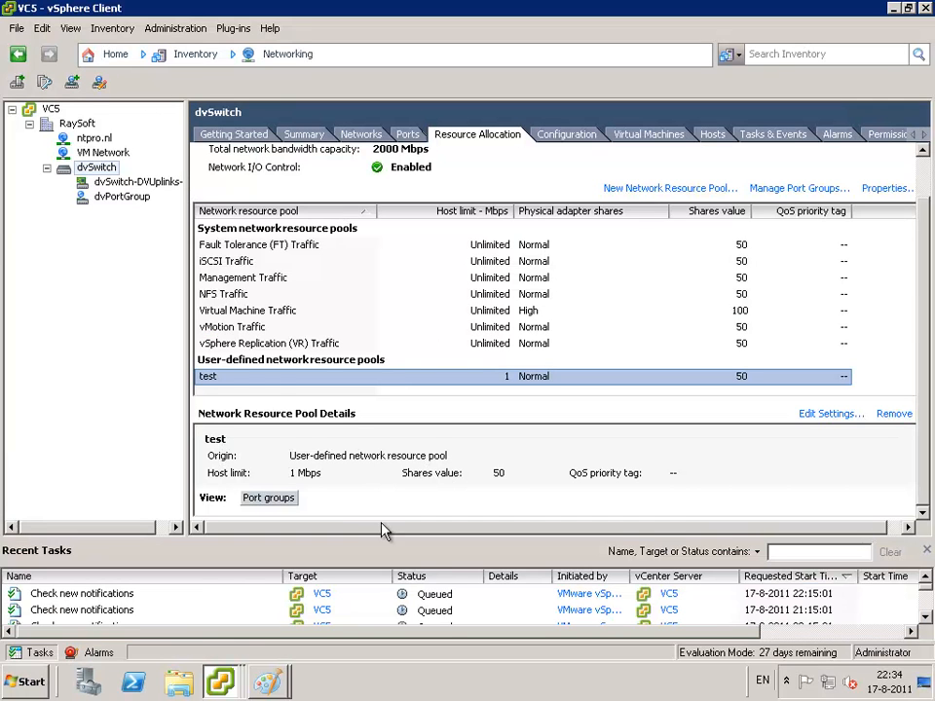
pyautogui.moveTo(454, 391)
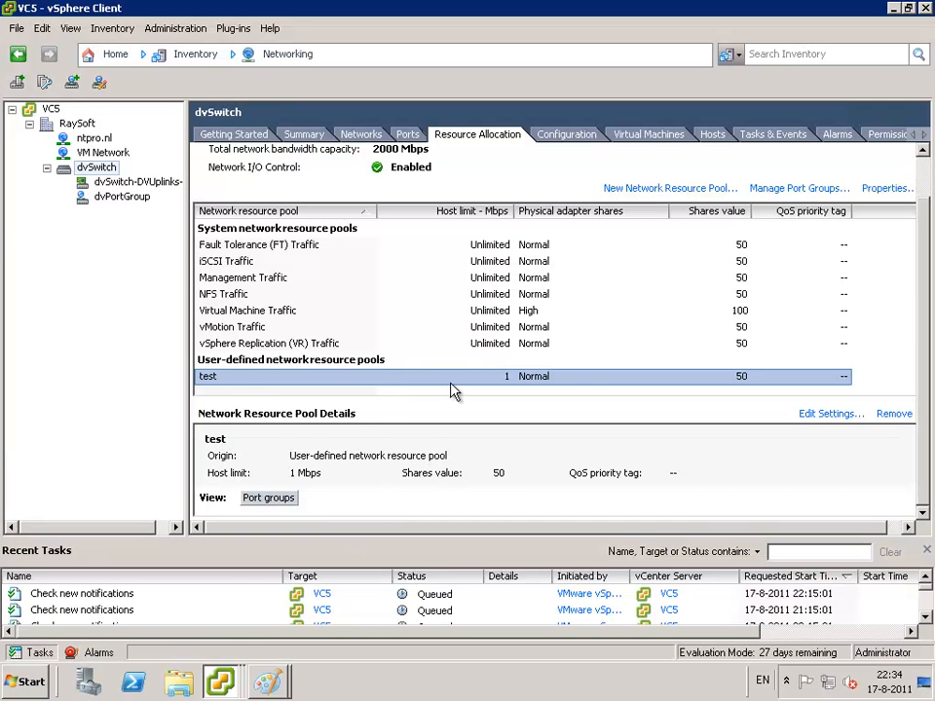
pyautogui.moveTo(472, 379)
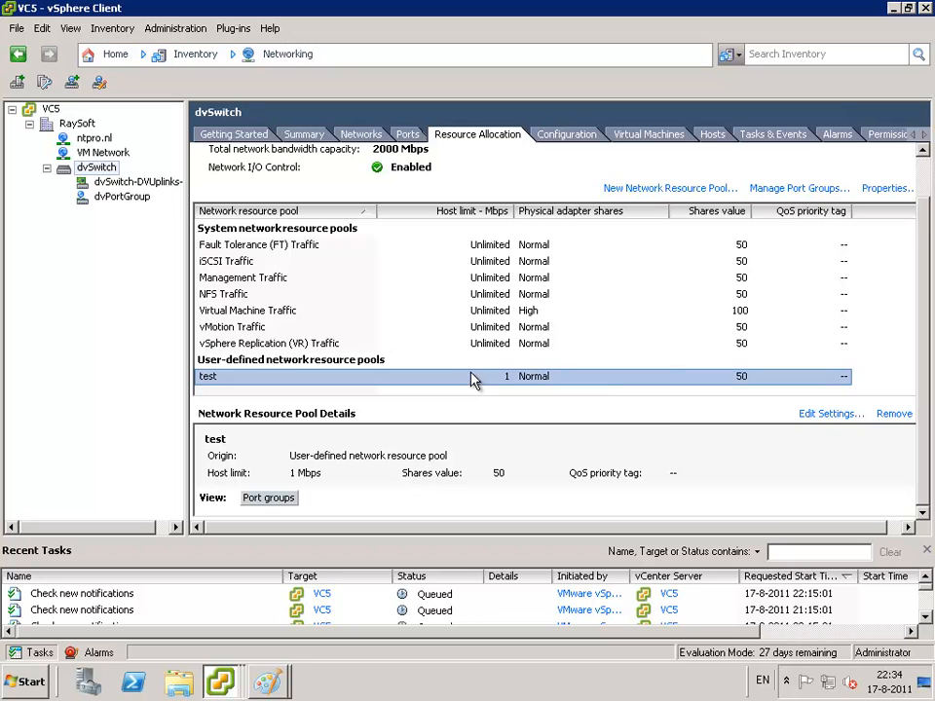
pyautogui.click(829, 413)
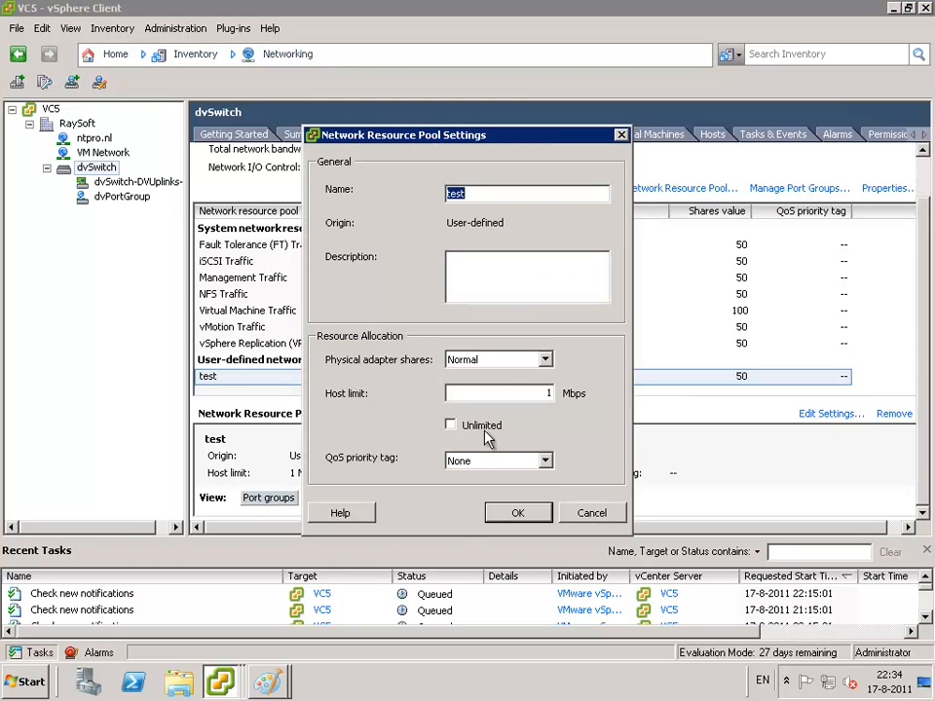
pyautogui.click(518, 512)
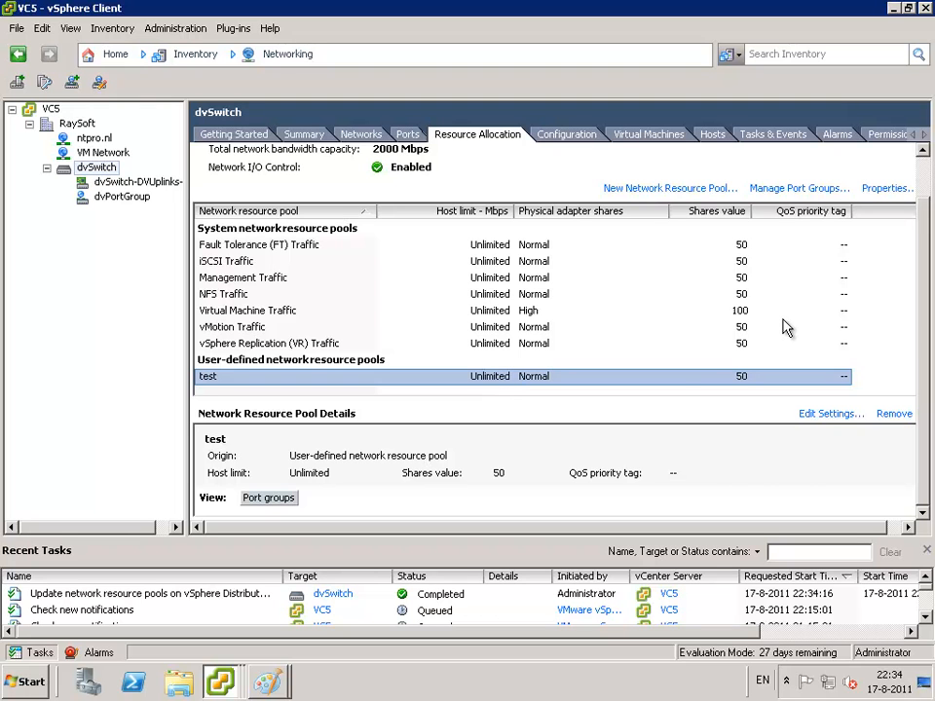
pyautogui.moveTo(242, 222)
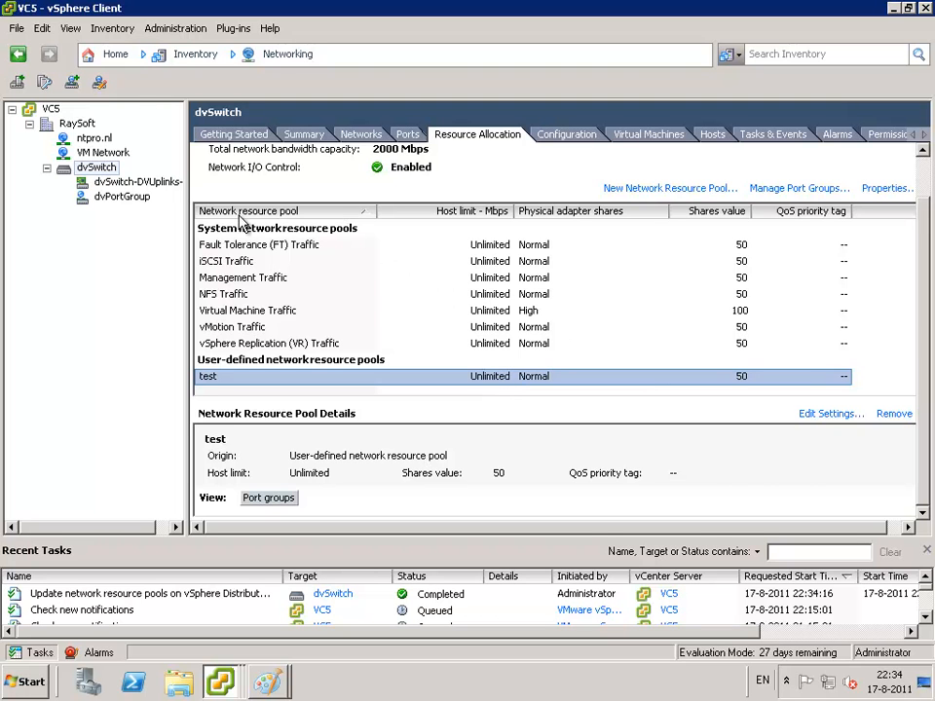
pyautogui.click(122, 196)
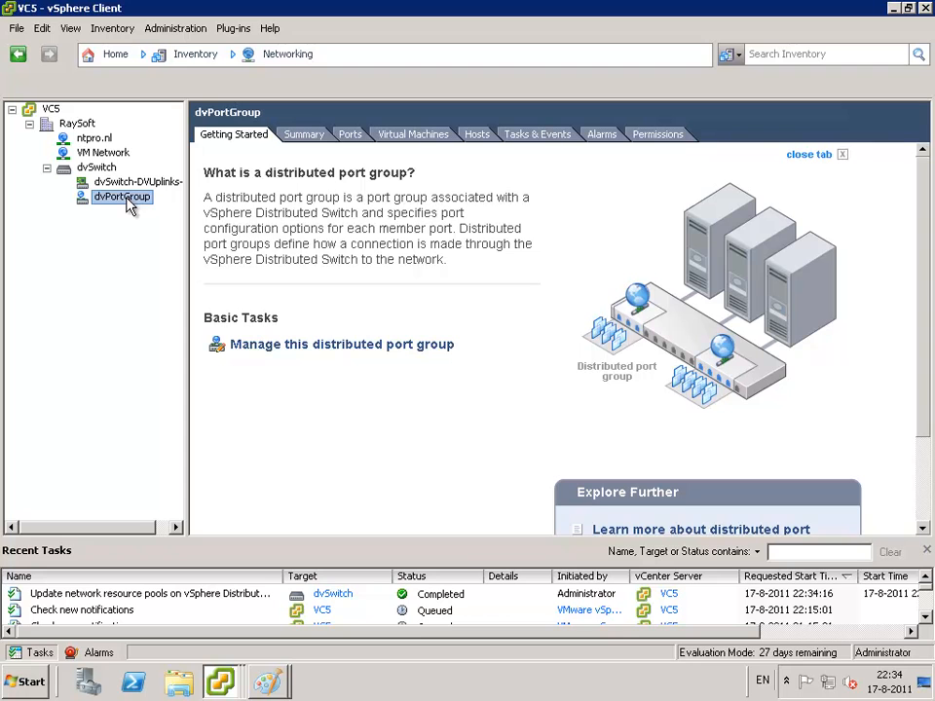
# - Set dvPortGroup's Resource Allocation policy to the 'test' network resource pool
pyautogui.rightClick(121, 196)
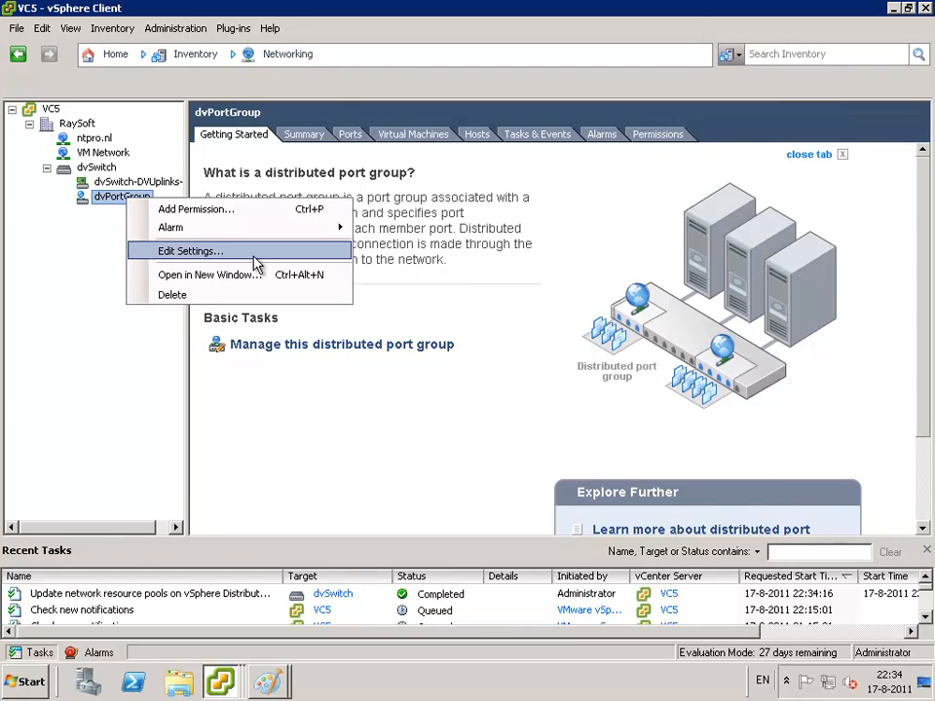
pyautogui.click(190, 250)
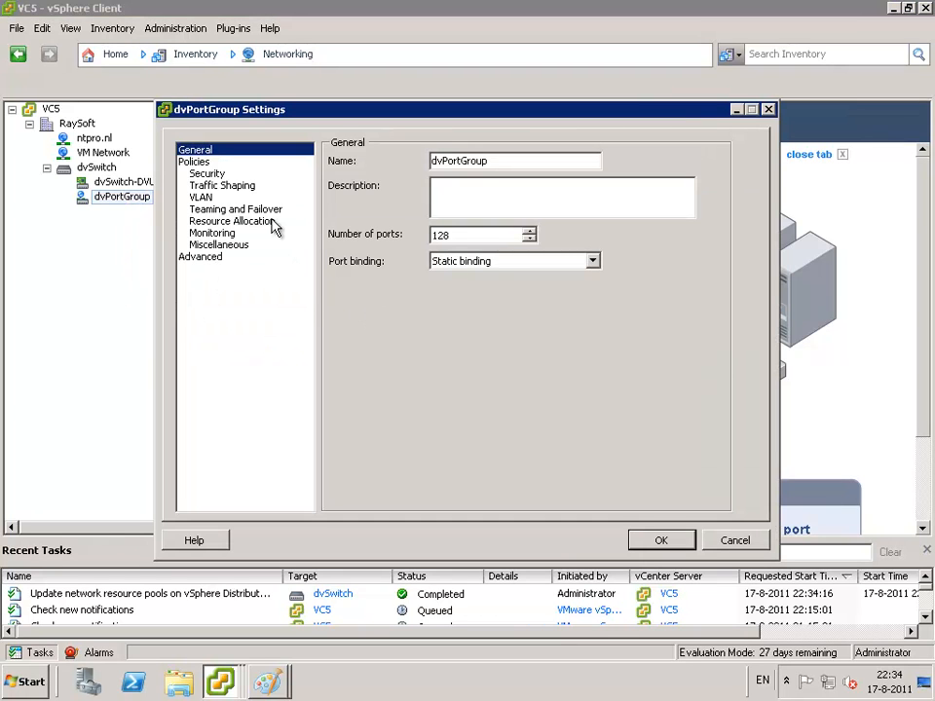
pyautogui.click(232, 221)
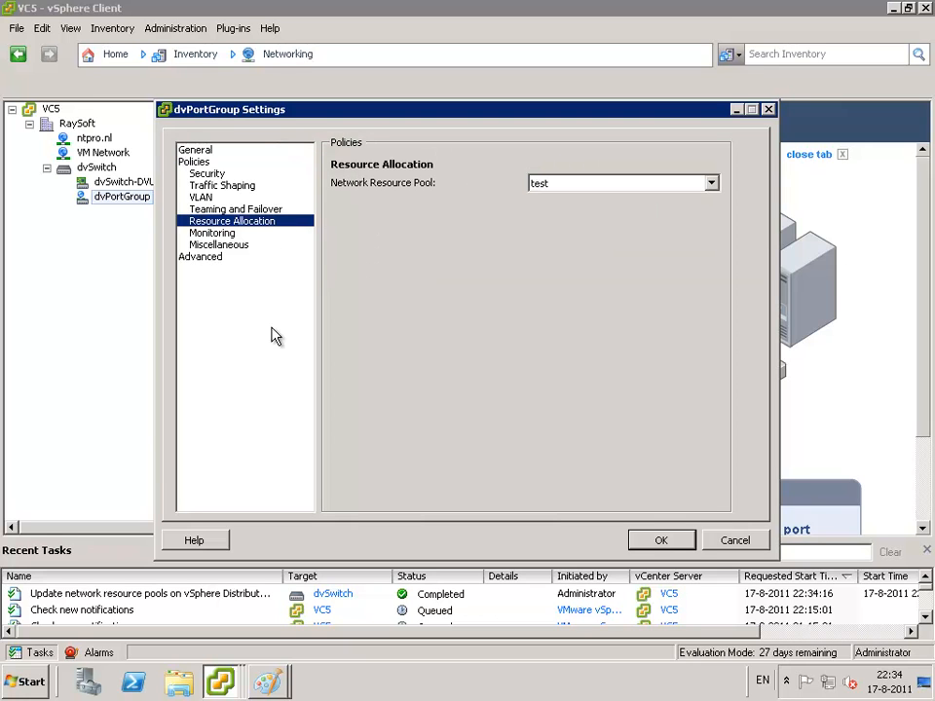
pyautogui.moveTo(258, 226)
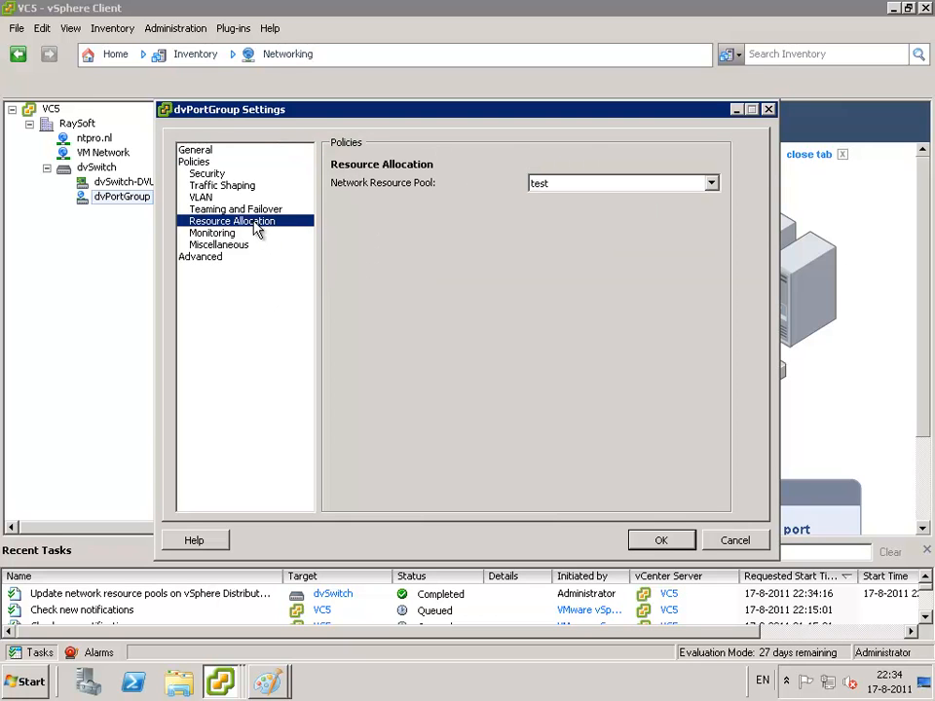
pyautogui.moveTo(599, 190)
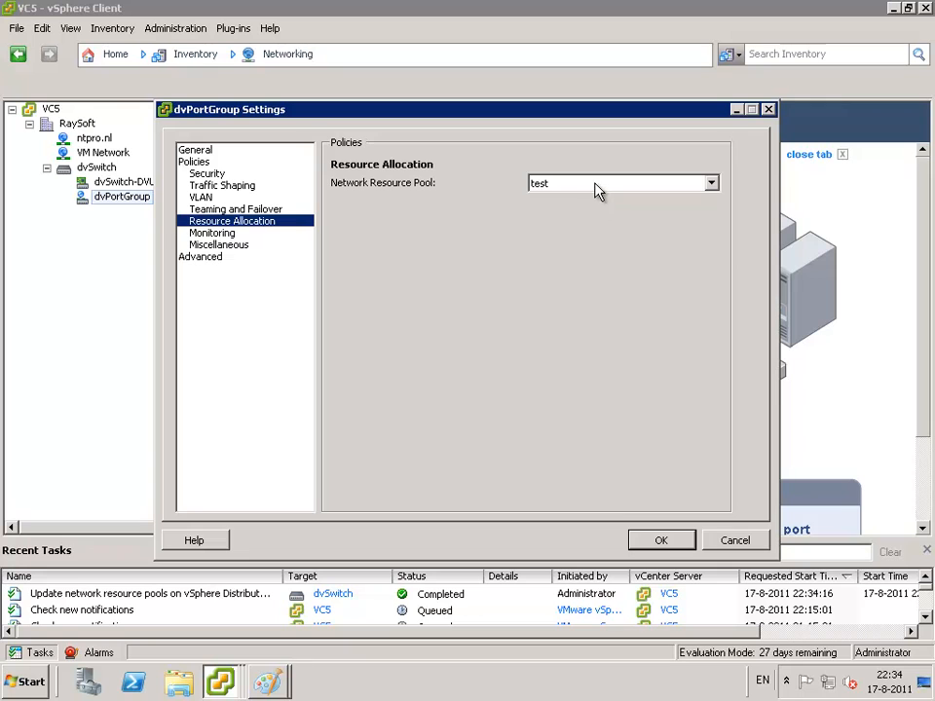
pyautogui.click(711, 183)
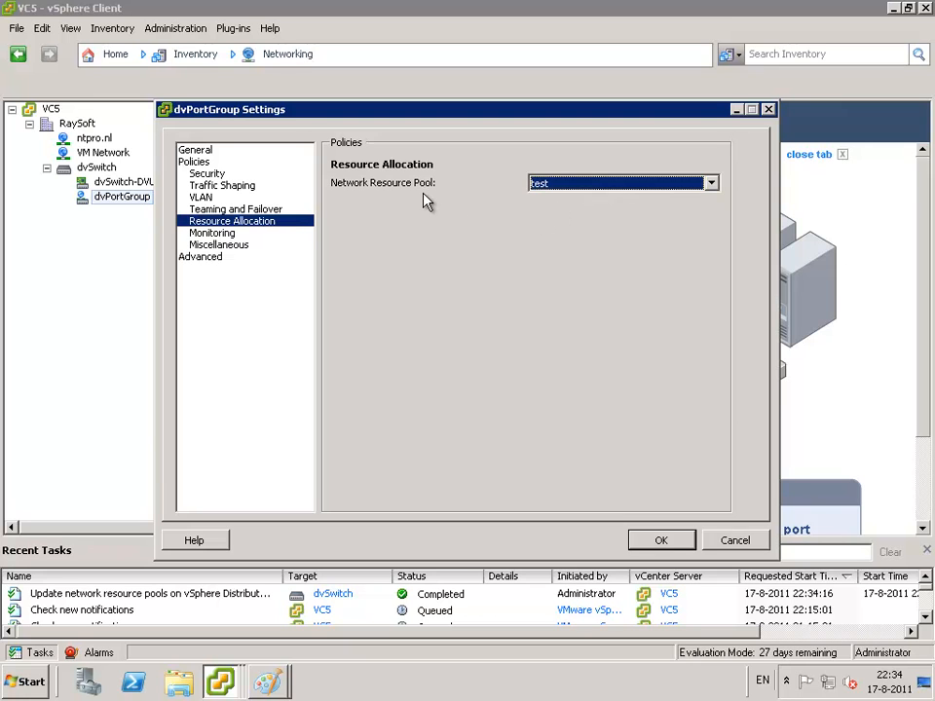
pyautogui.moveTo(631, 516)
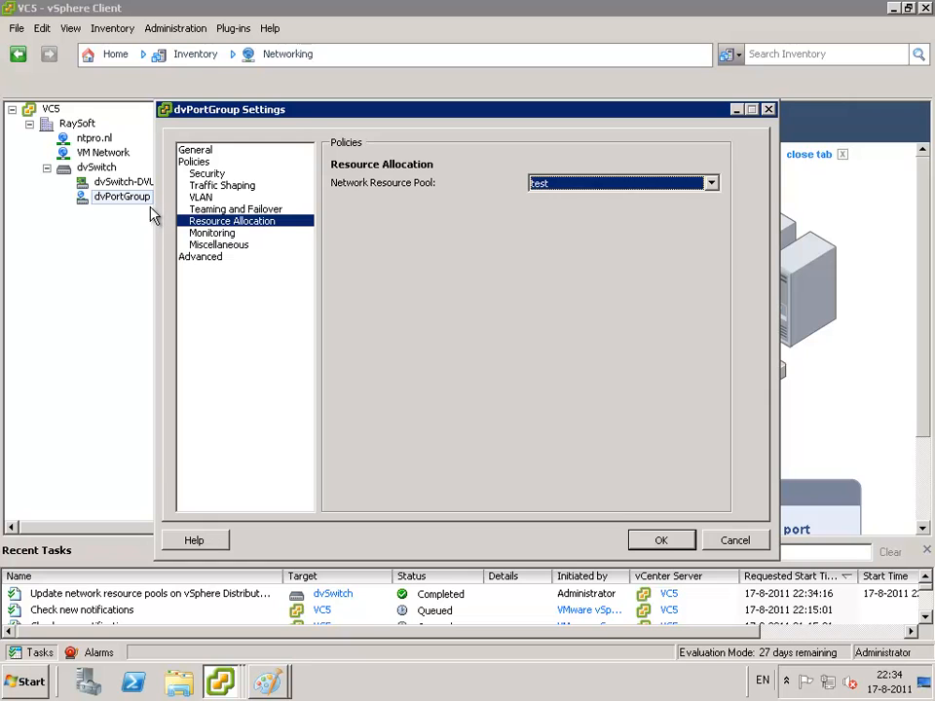
pyautogui.moveTo(92, 201)
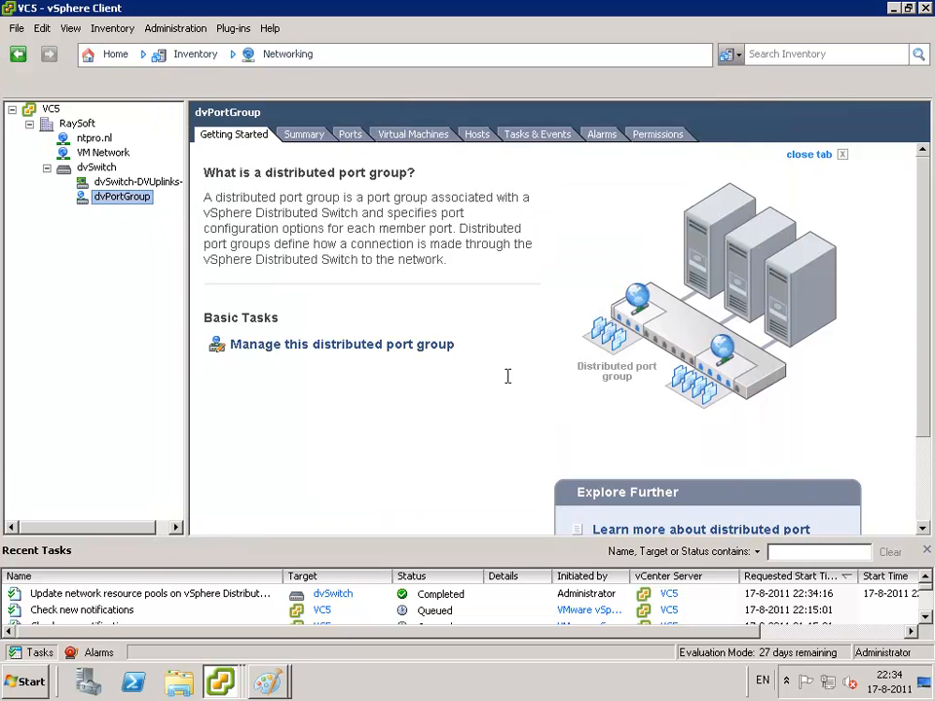
pyautogui.moveTo(329, 446)
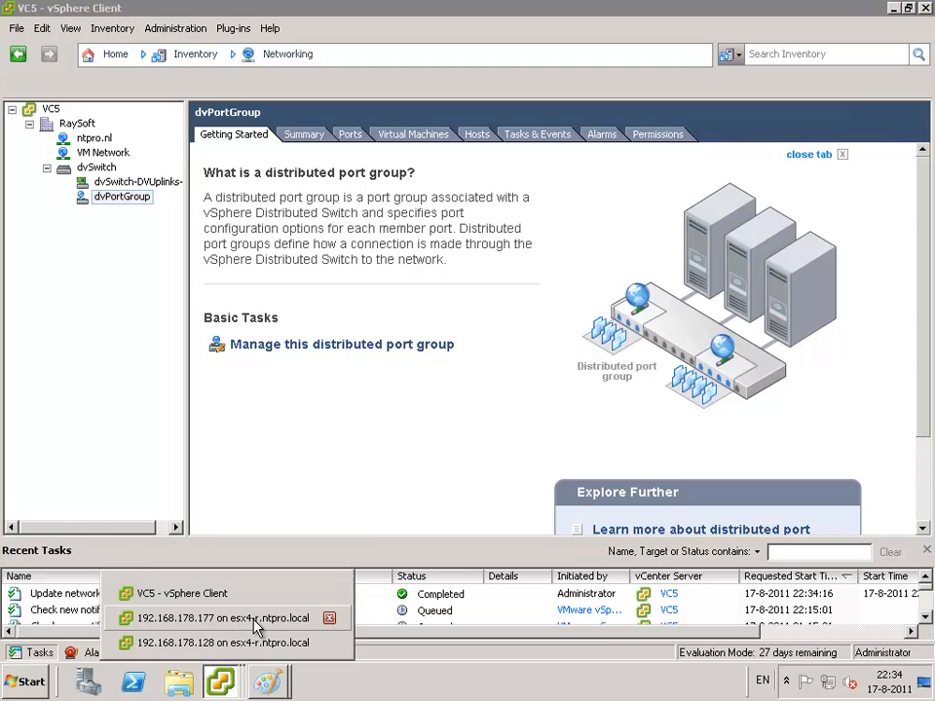
# - View VM 192.168.178.177's console, then VM 192.168.178.128's PassMark result (~1017 Kbits/sec)
pyautogui.click(221, 618)
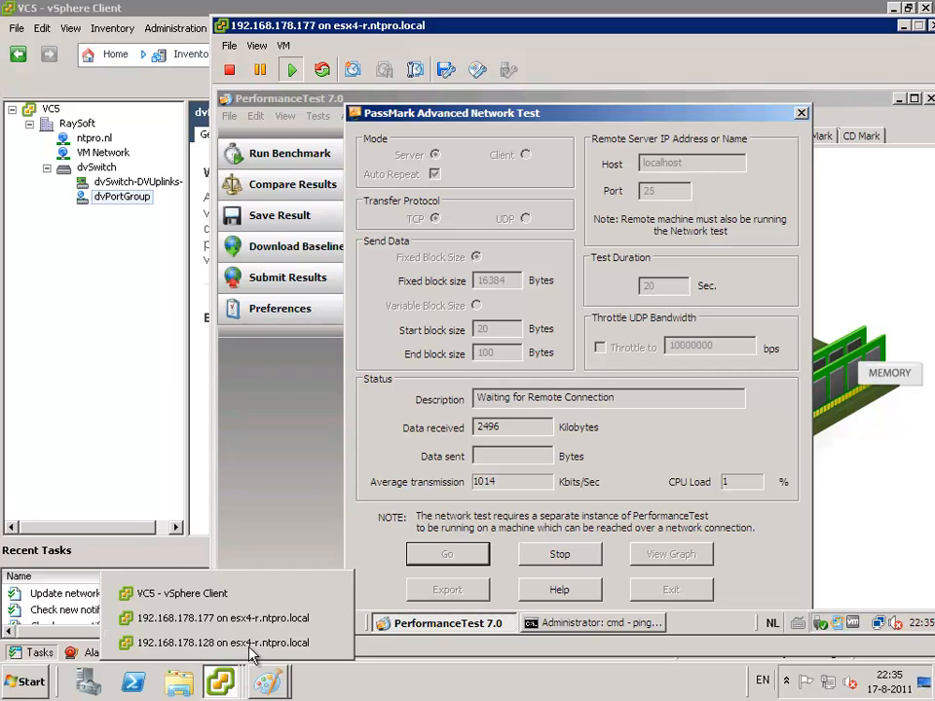
pyautogui.moveTo(248, 643)
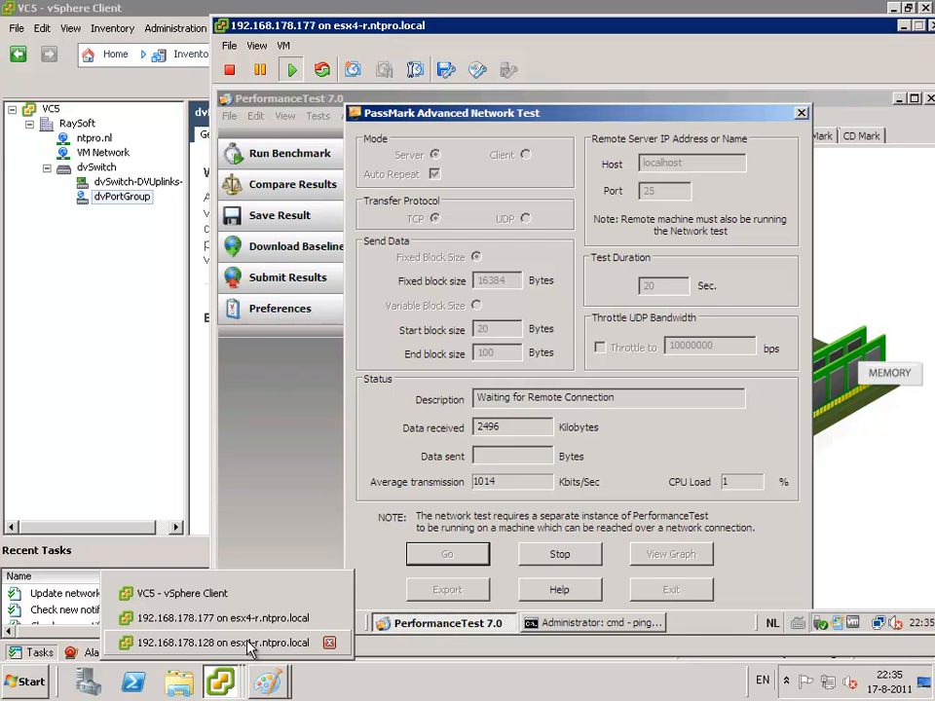
pyautogui.click(222, 642)
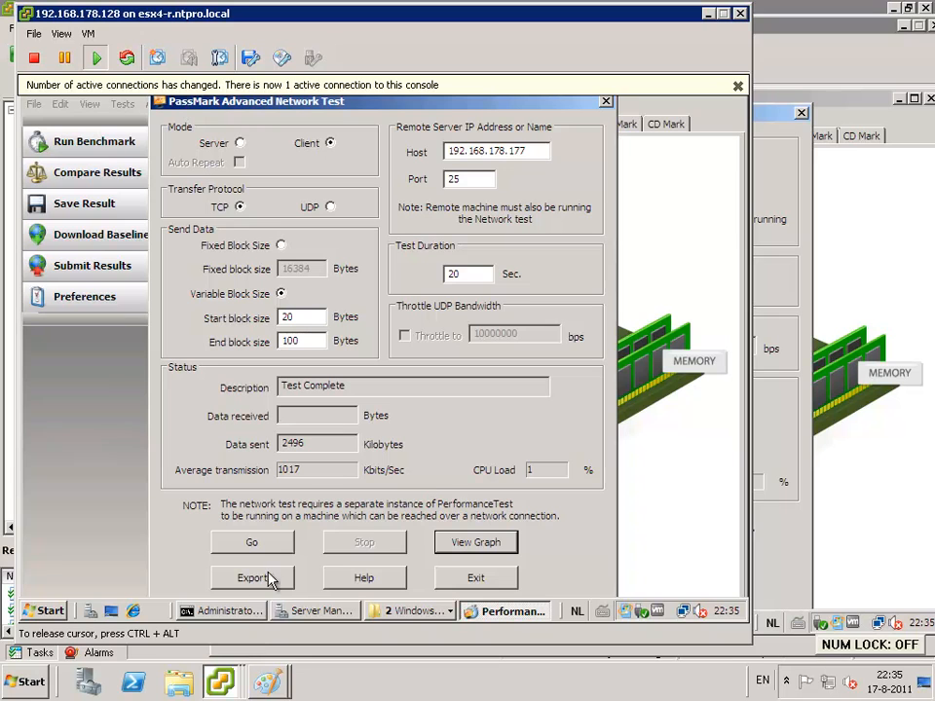
pyautogui.moveTo(275, 551)
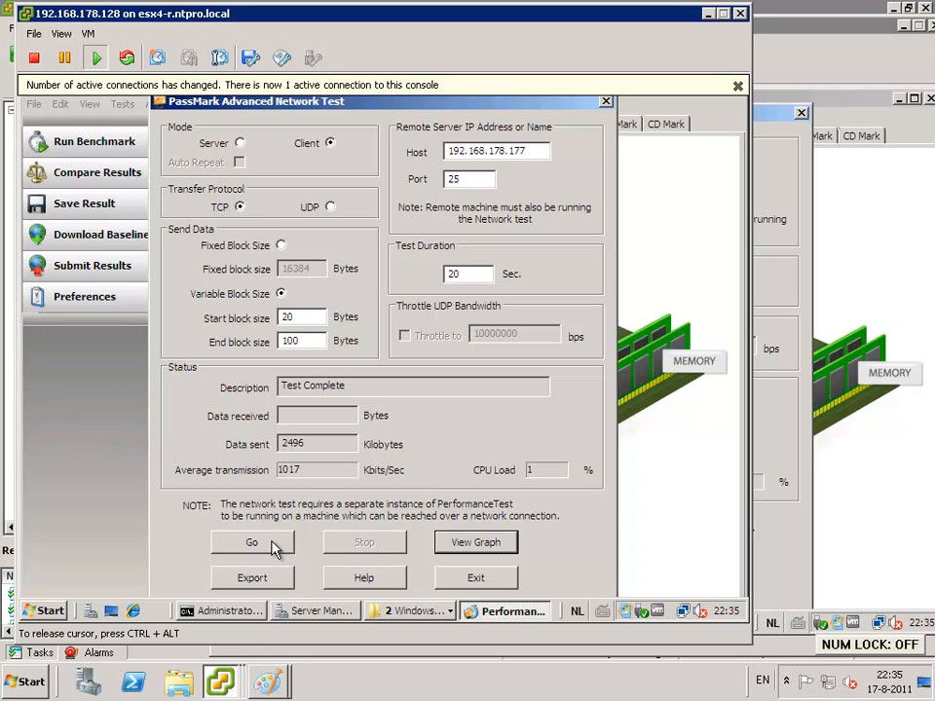
# - Rerun the PassMark network test (189 MB at 78.88 Mbits/sec) and view its speed graph
pyautogui.click(251, 542)
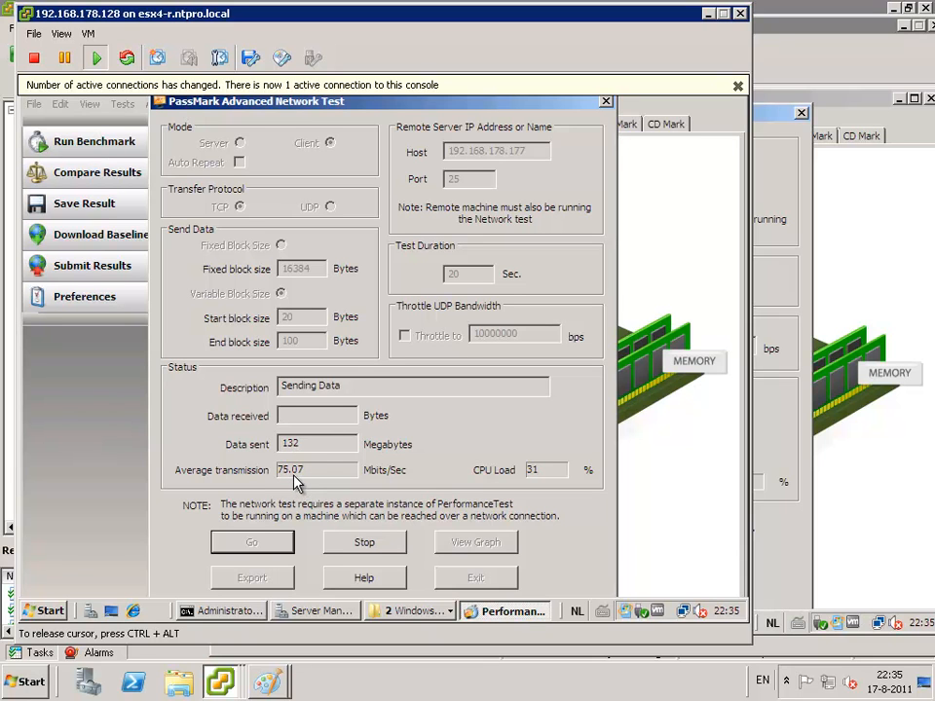
pyautogui.moveTo(471, 286)
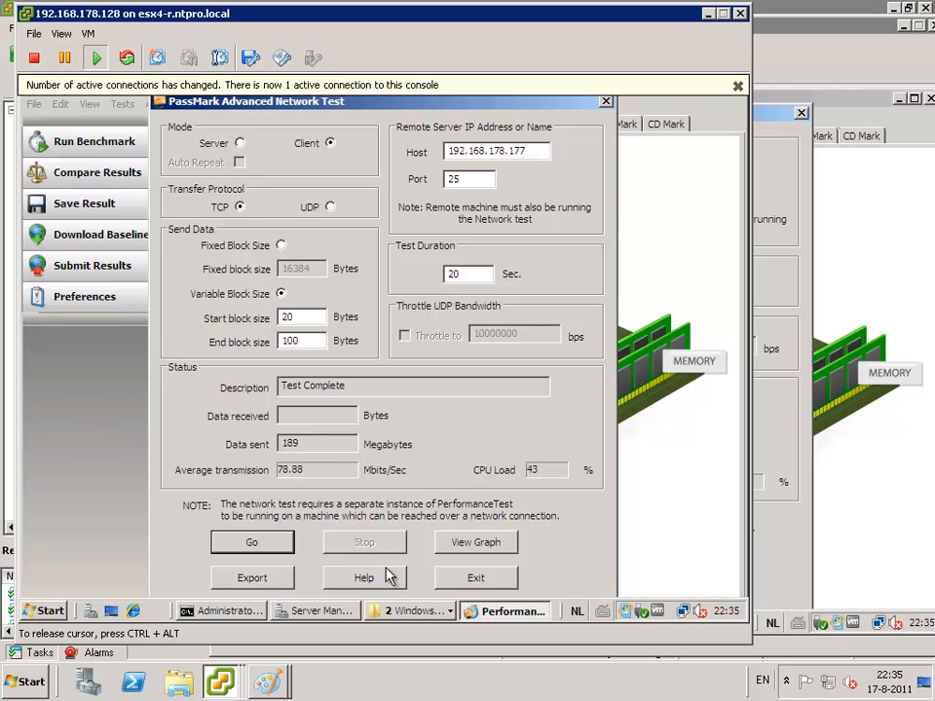
pyautogui.click(474, 542)
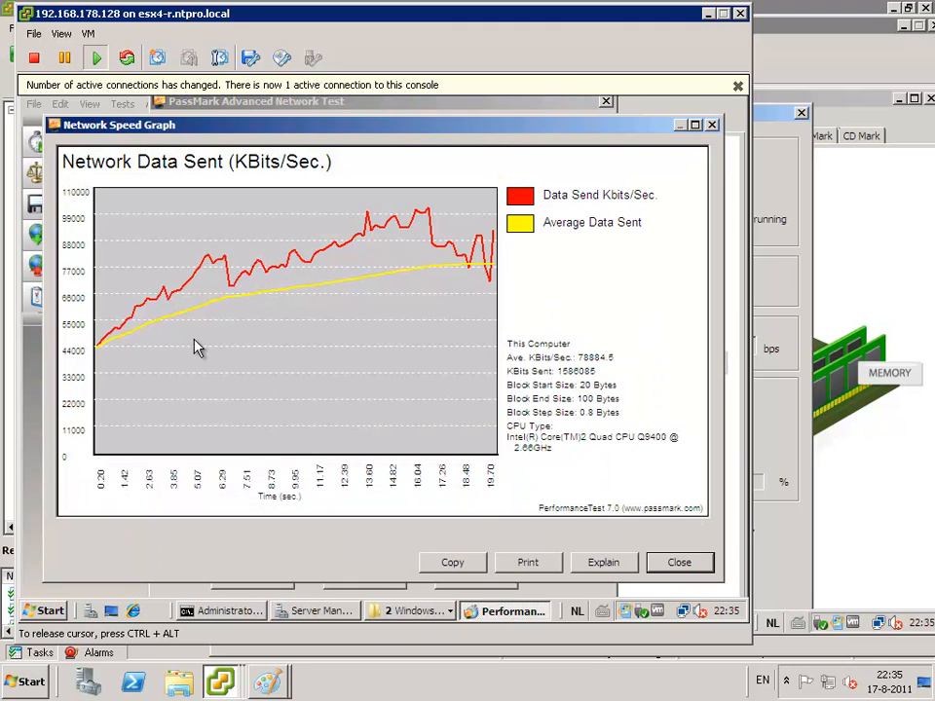
pyautogui.moveTo(436, 249)
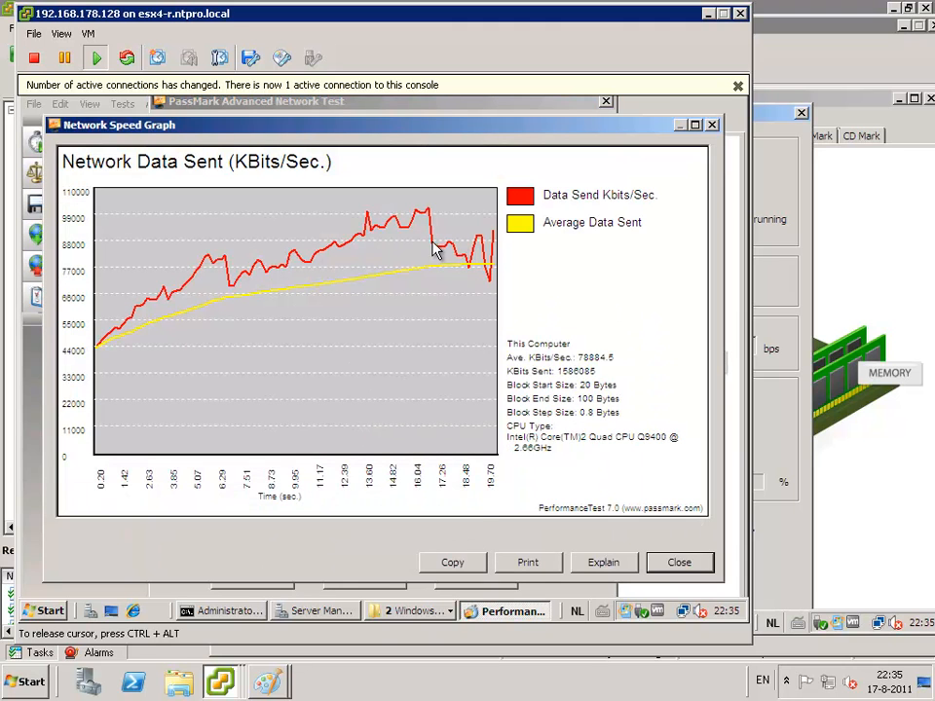
pyautogui.moveTo(701, 183)
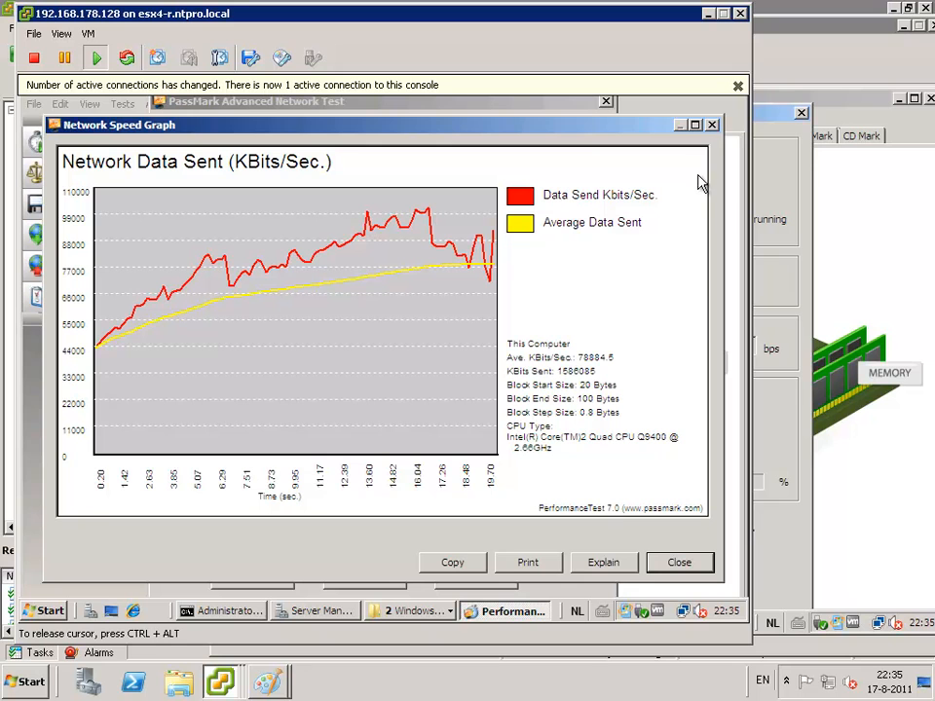
pyautogui.click(679, 562)
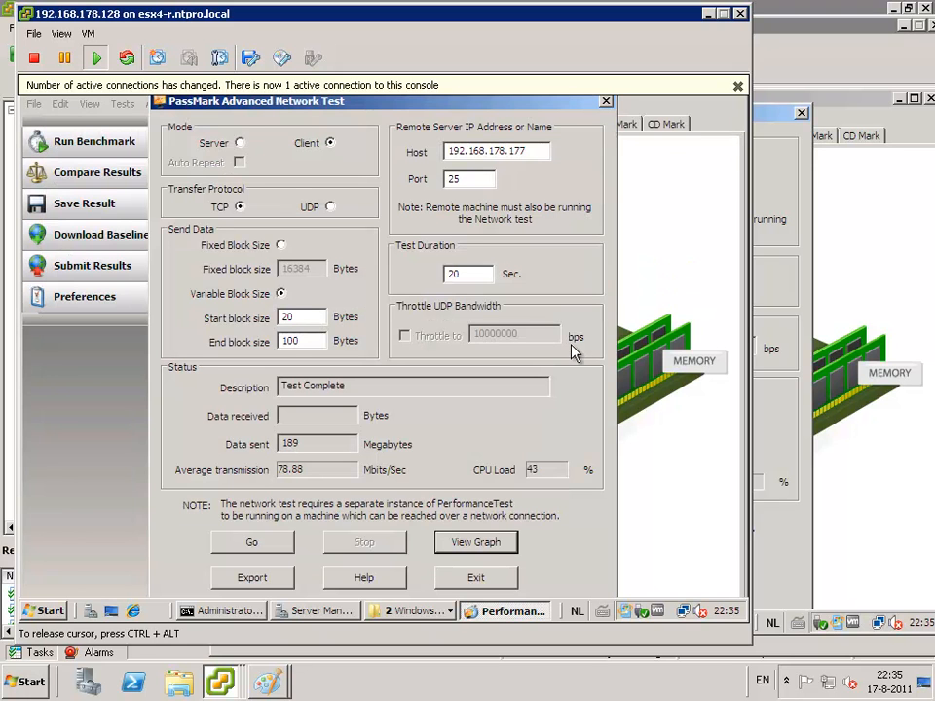
pyautogui.moveTo(419, 465)
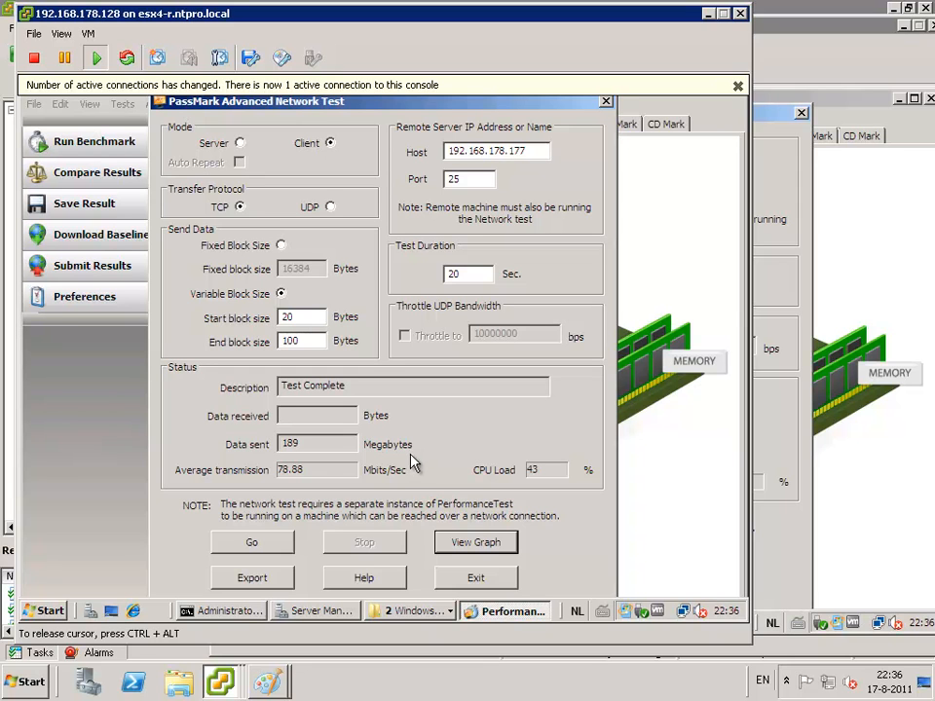
pyautogui.moveTo(388, 487)
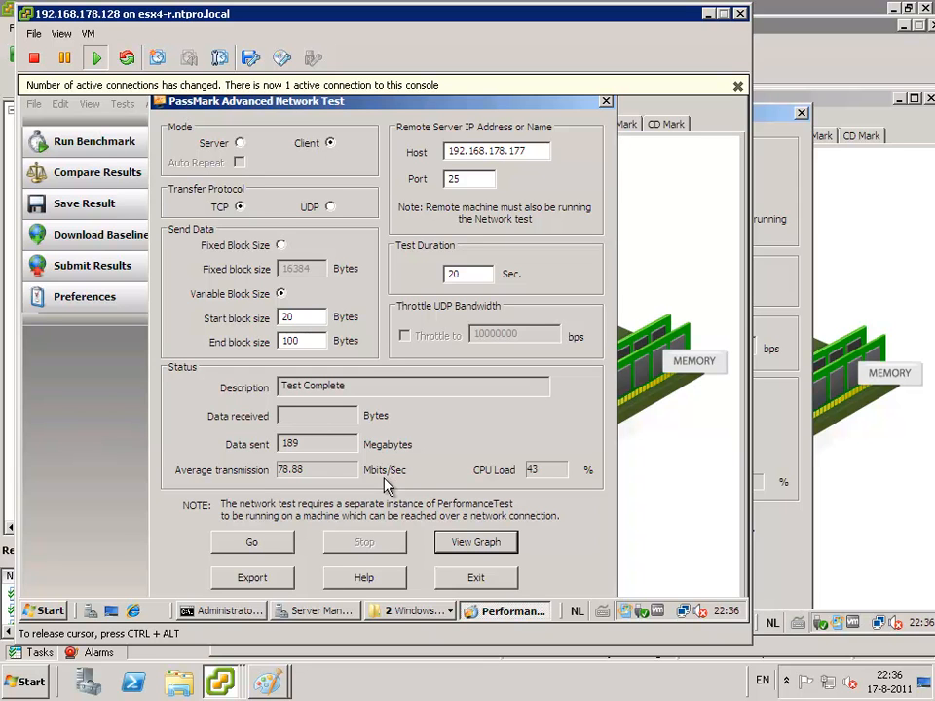
pyautogui.moveTo(392, 477)
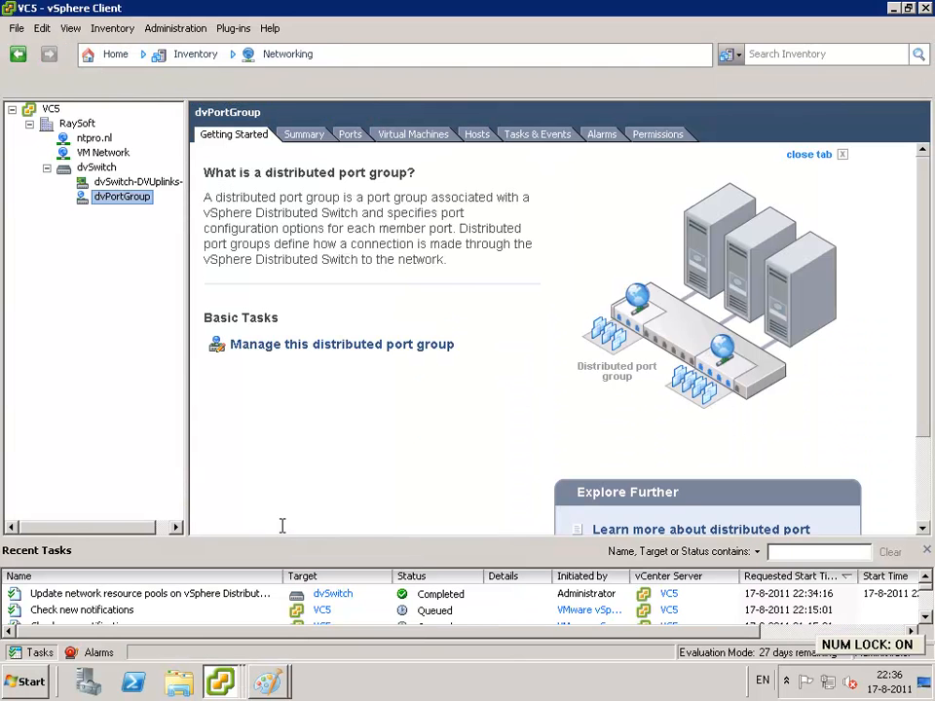
pyautogui.moveTo(124, 197)
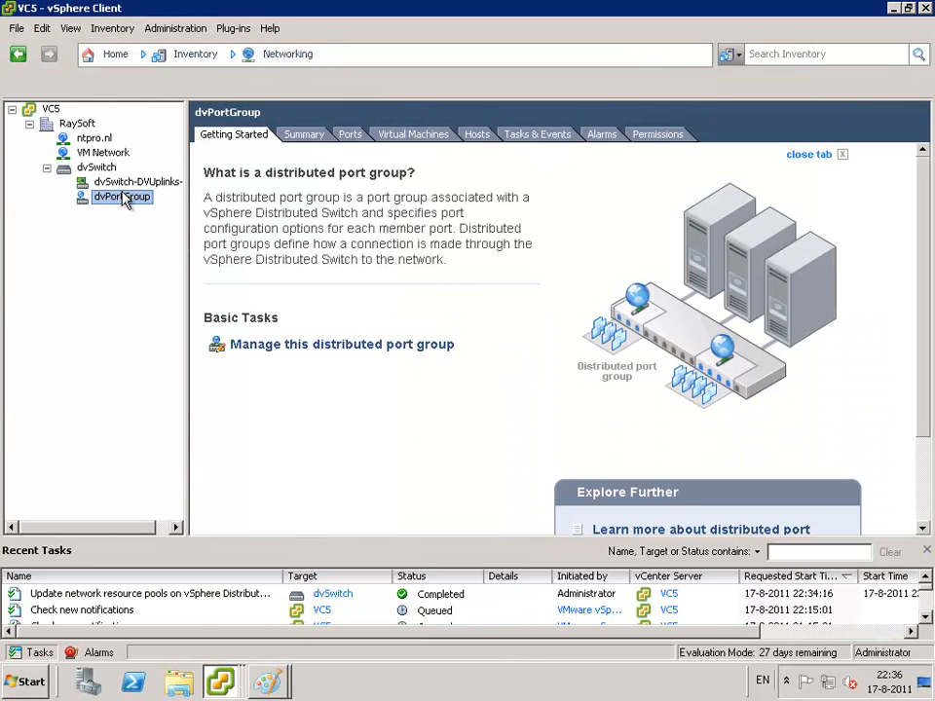
pyautogui.moveTo(91, 211)
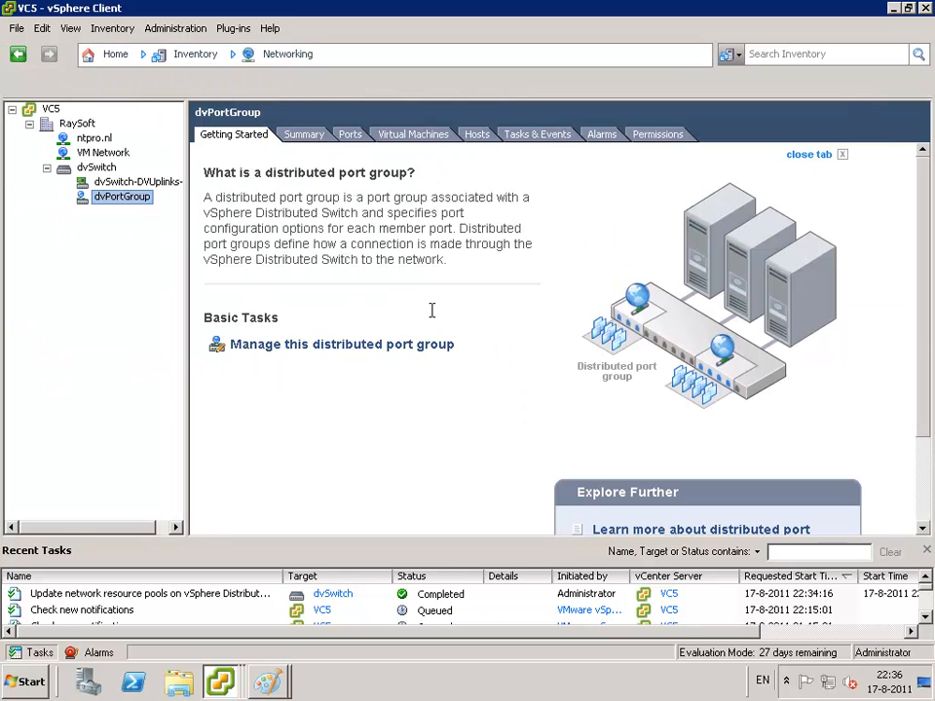
pyautogui.moveTo(423, 153)
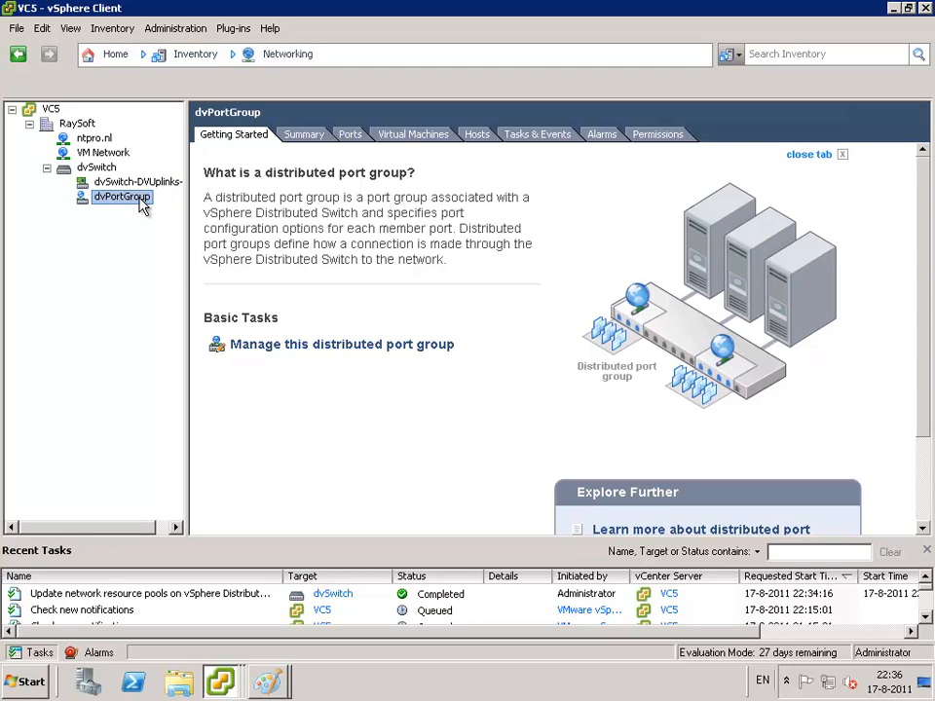
# - On dvSwitch, edit resource pool 'test' to replace Unlimited with a 100 Mbps host limit
pyautogui.rightClick(120, 195)
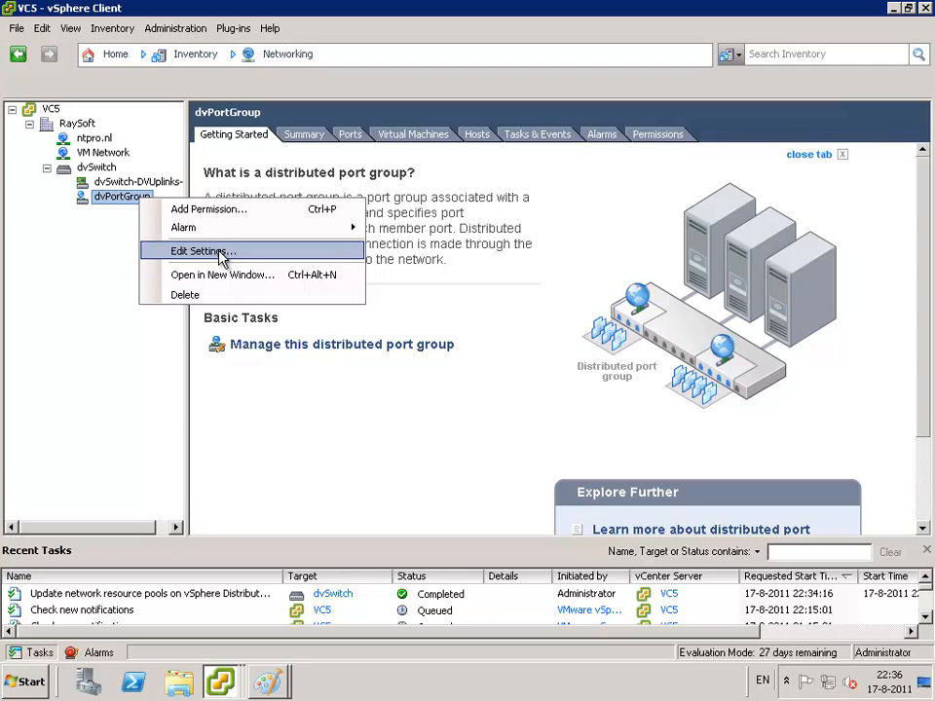
pyautogui.moveTo(112, 175)
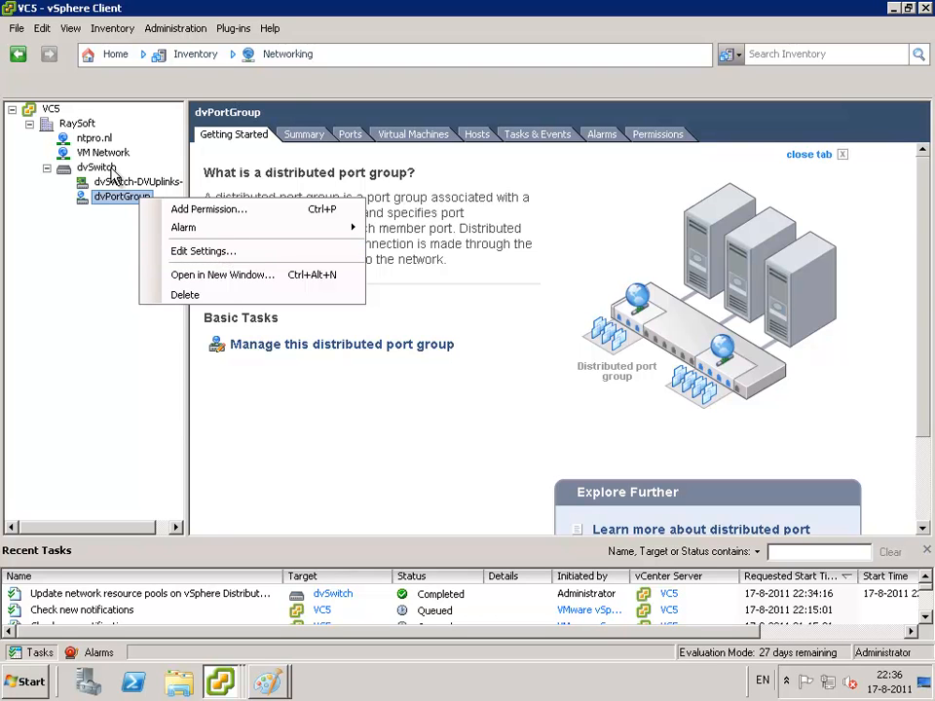
pyautogui.click(96, 167)
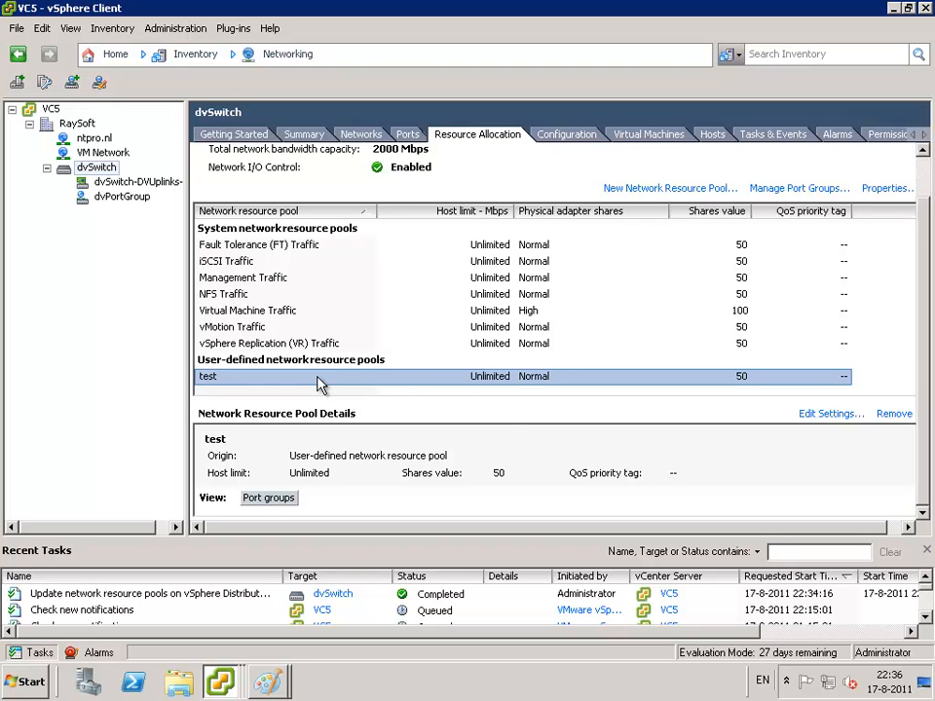
pyautogui.click(830, 412)
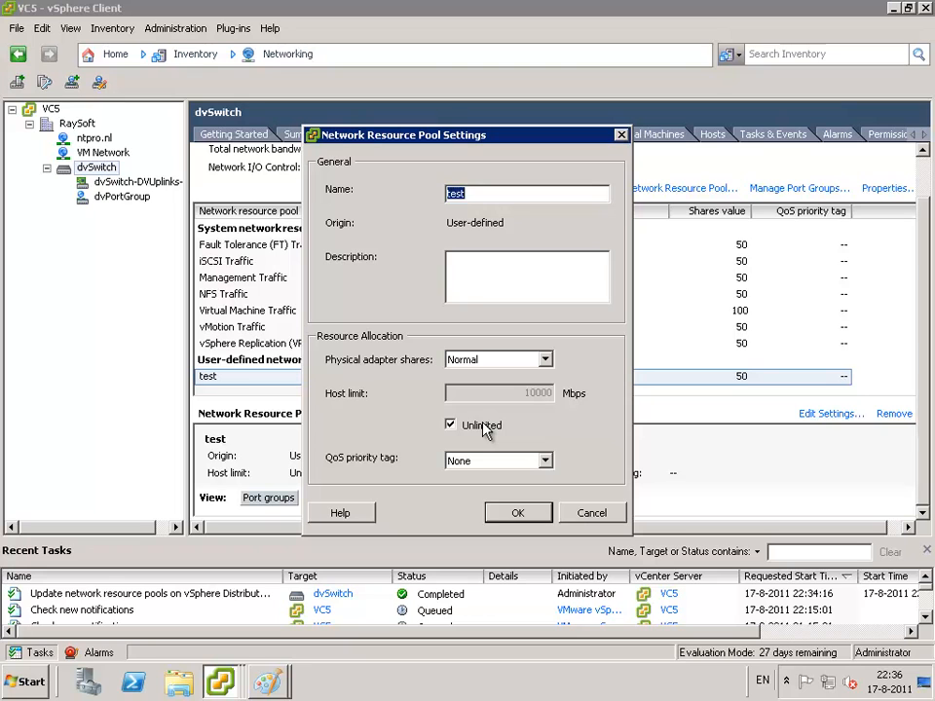
pyautogui.click(451, 425)
pyautogui.write('100')
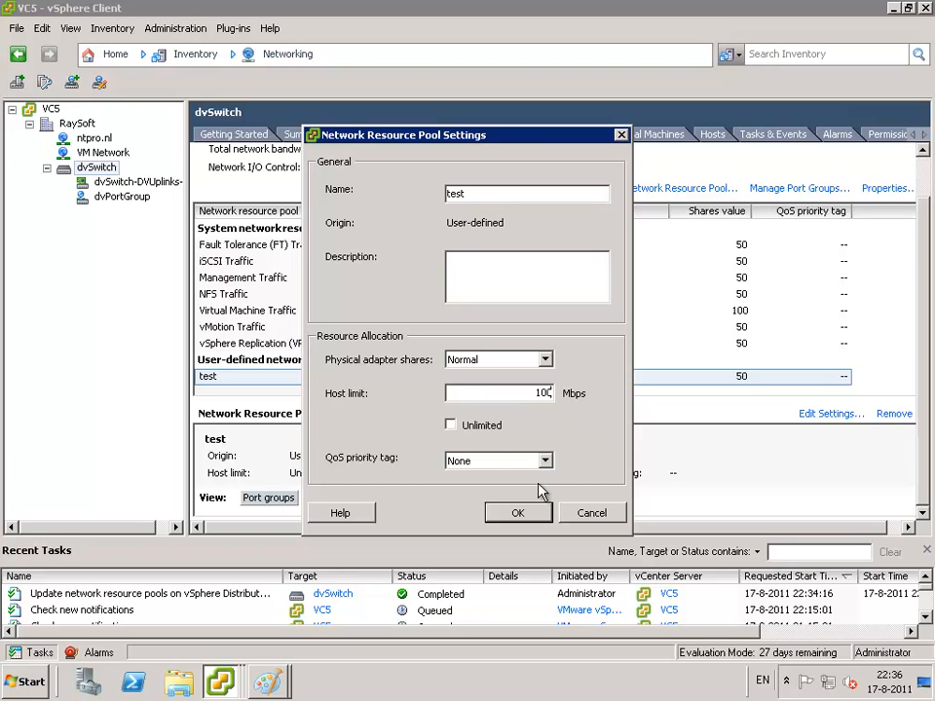
pyautogui.click(518, 512)
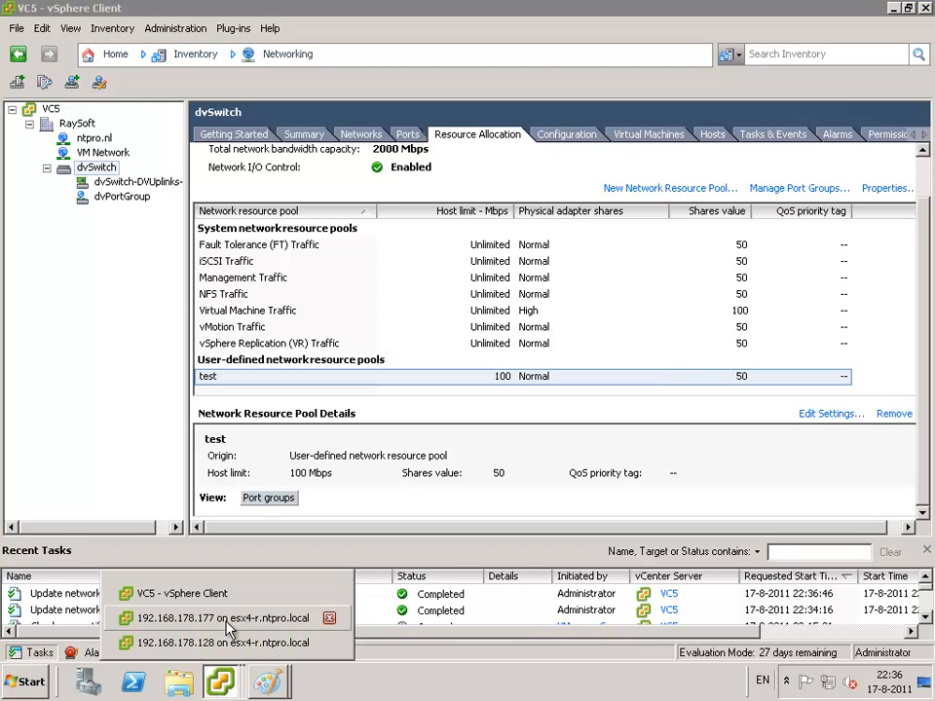
# - On the 192.168.178.128 console, rerun the PassMark network test at 79.68 Mbits/Sec
pyautogui.click(222, 618)
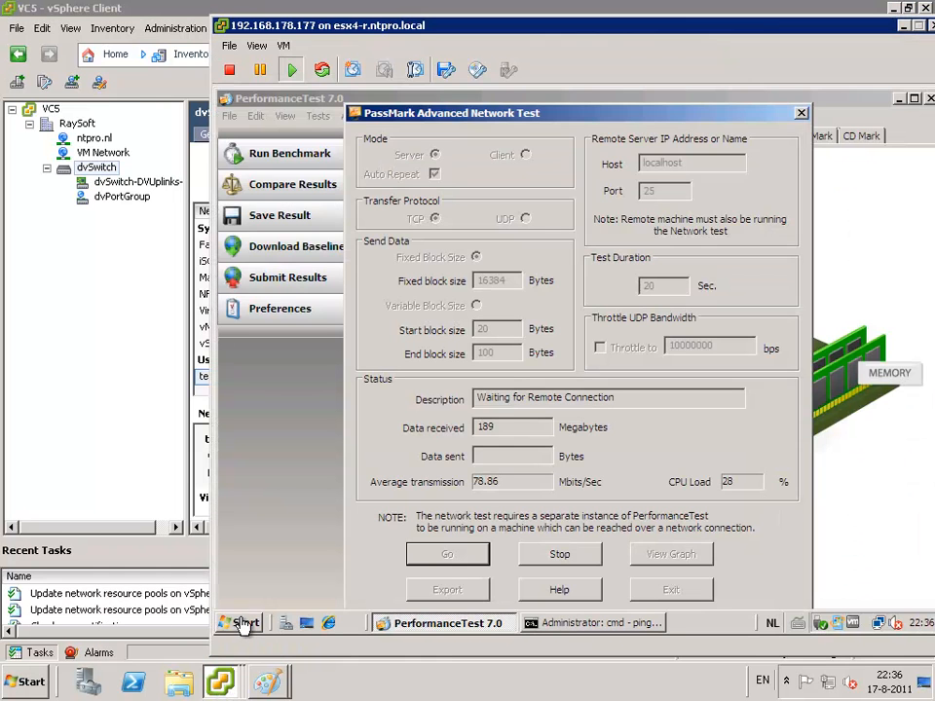
pyautogui.click(241, 622)
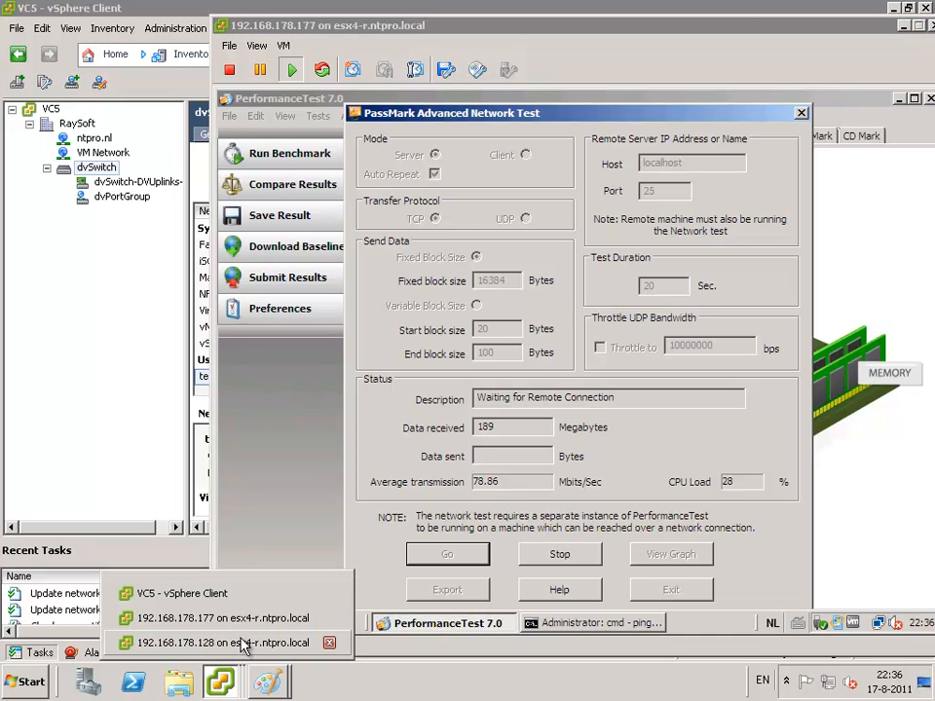
pyautogui.click(222, 643)
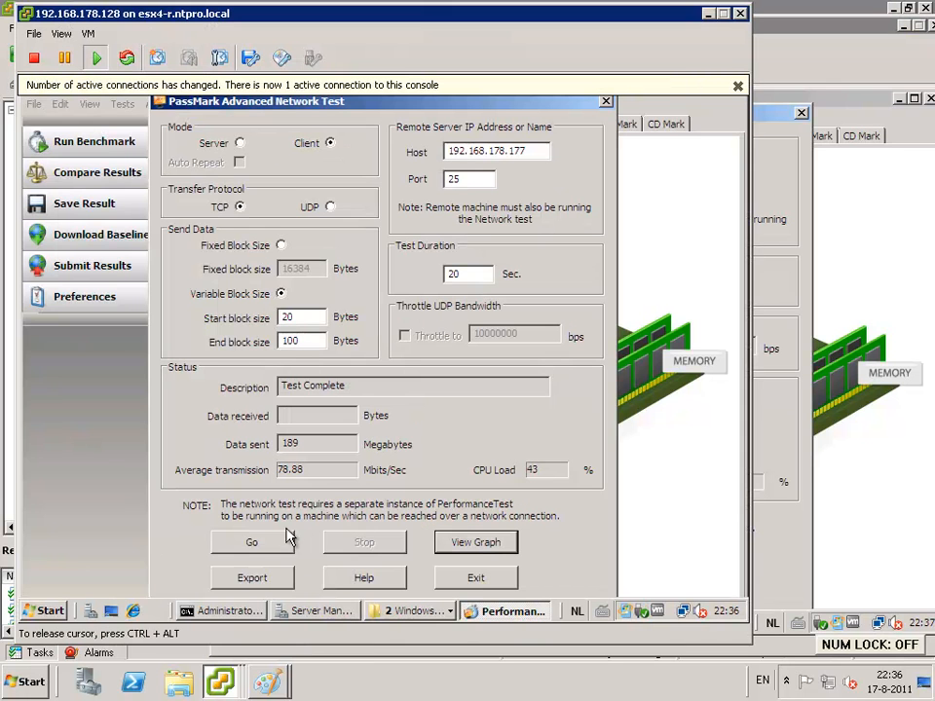
pyautogui.click(252, 542)
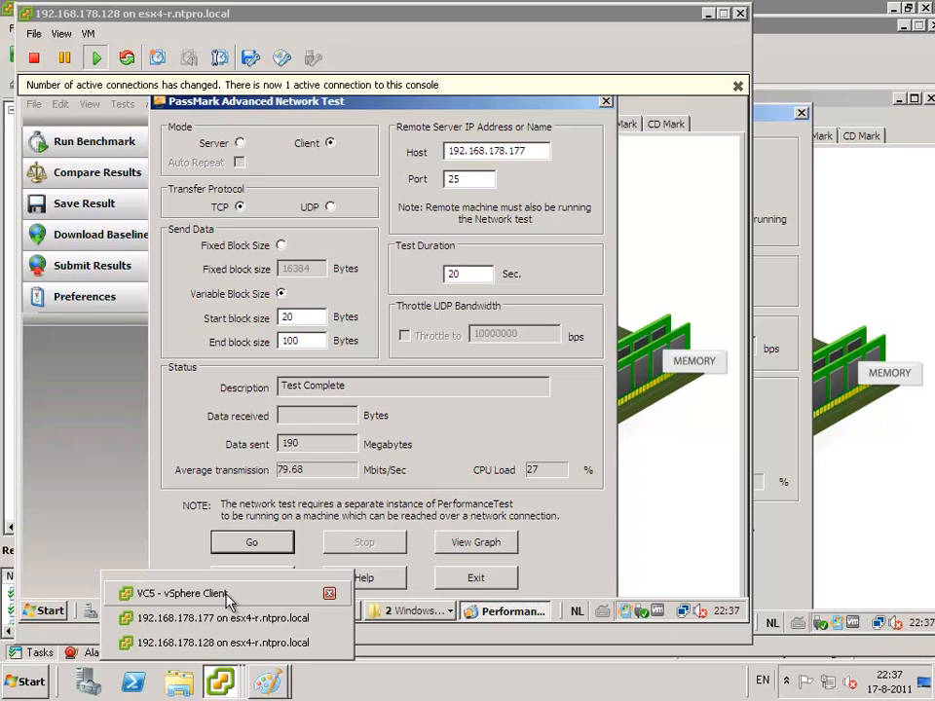
# - Lower pool 'test' host limit to 10 Mbps, then return to the 192.168.178.128 console
pyautogui.click(181, 593)
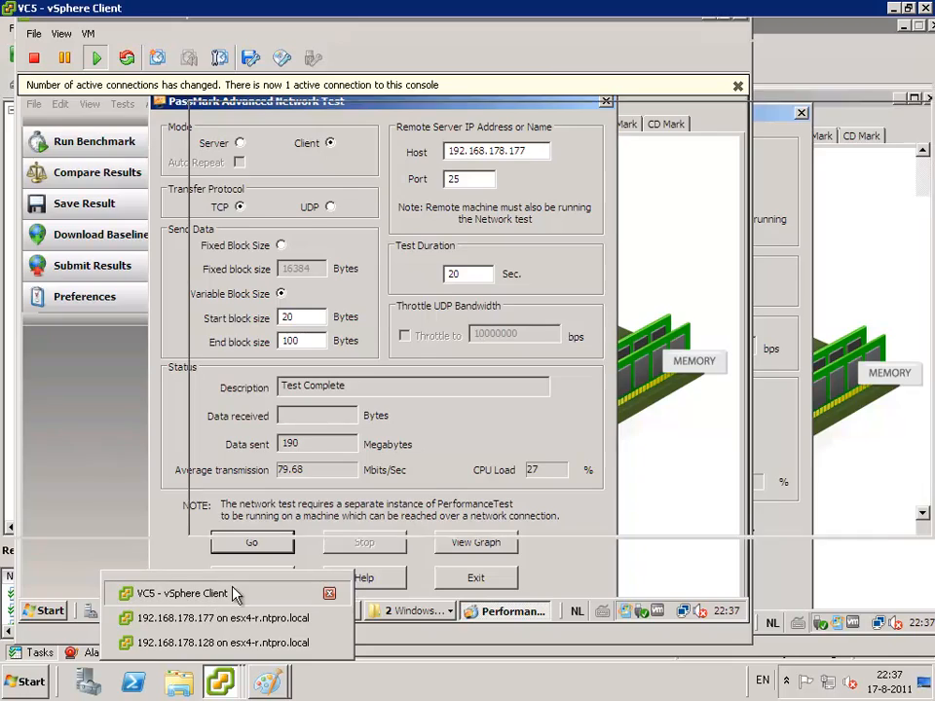
pyautogui.click(180, 593)
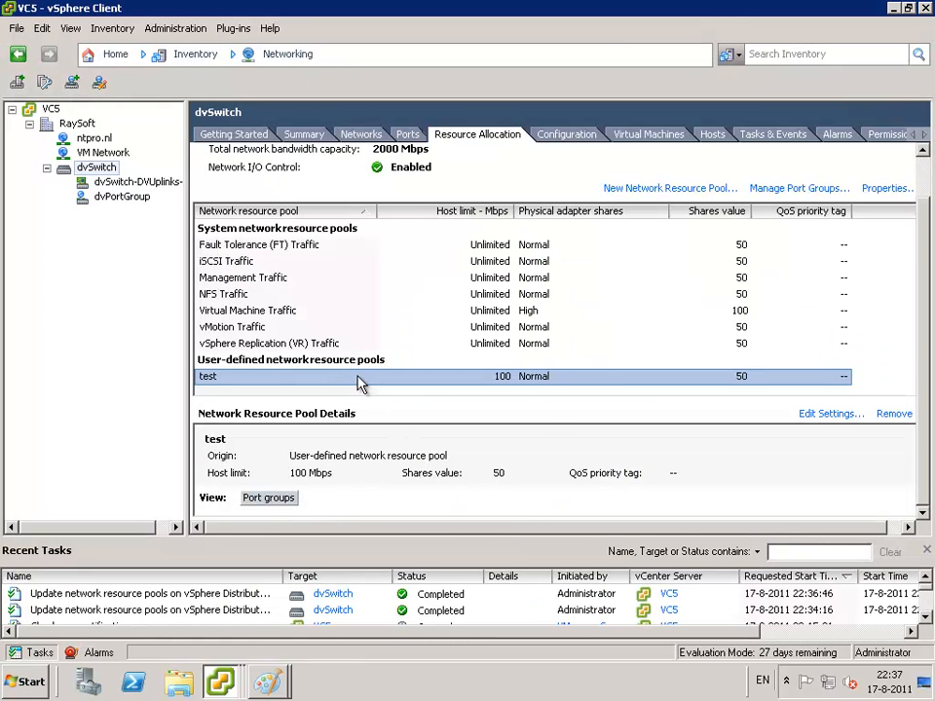
pyautogui.click(830, 412)
pyautogui.write('10')
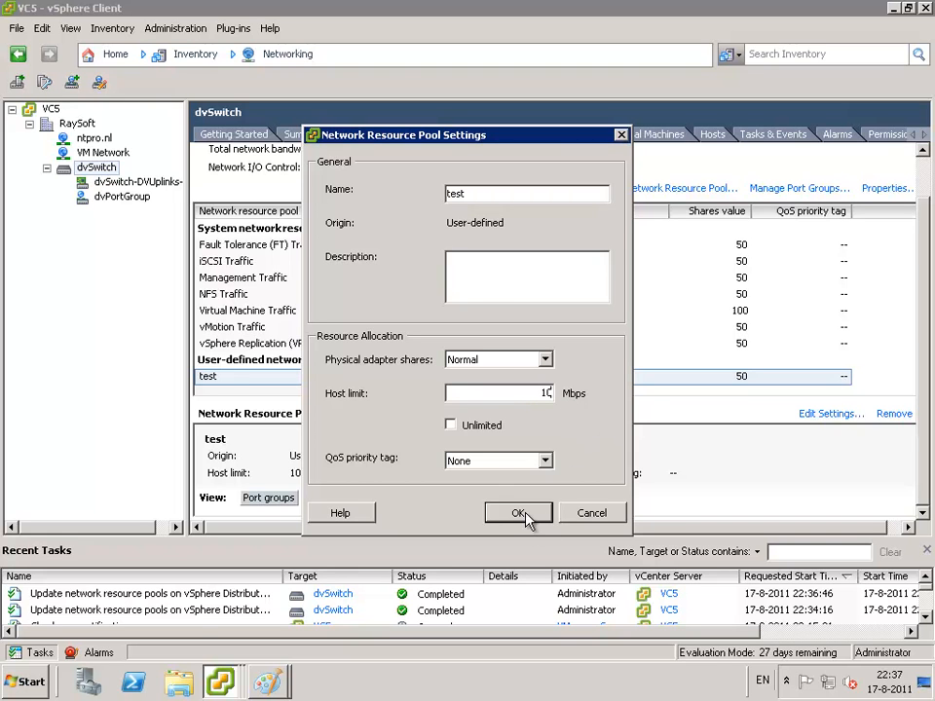
pyautogui.click(517, 513)
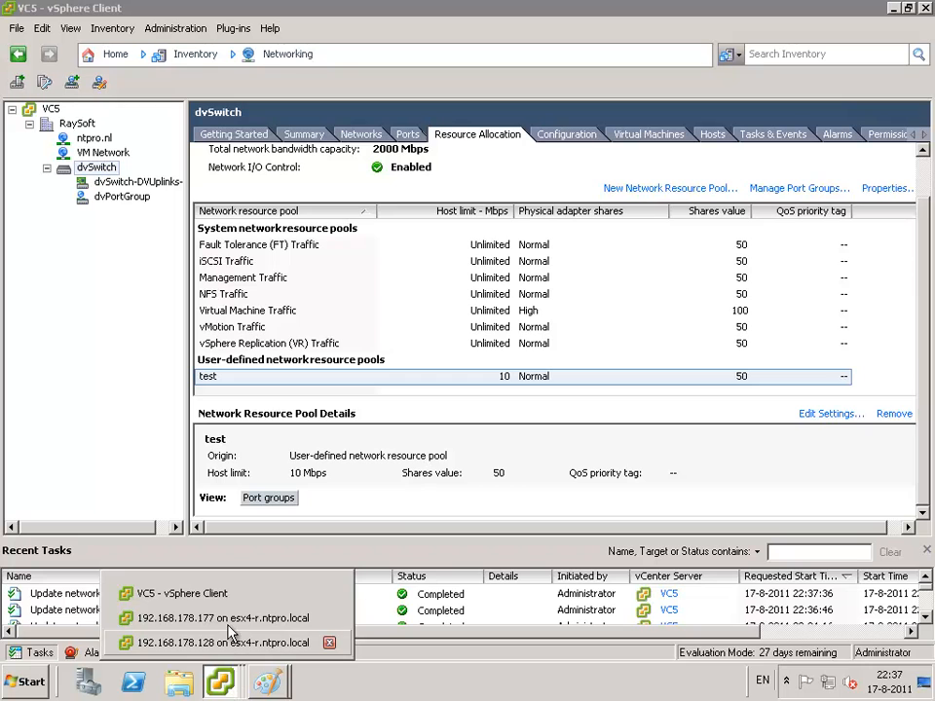
pyautogui.click(222, 617)
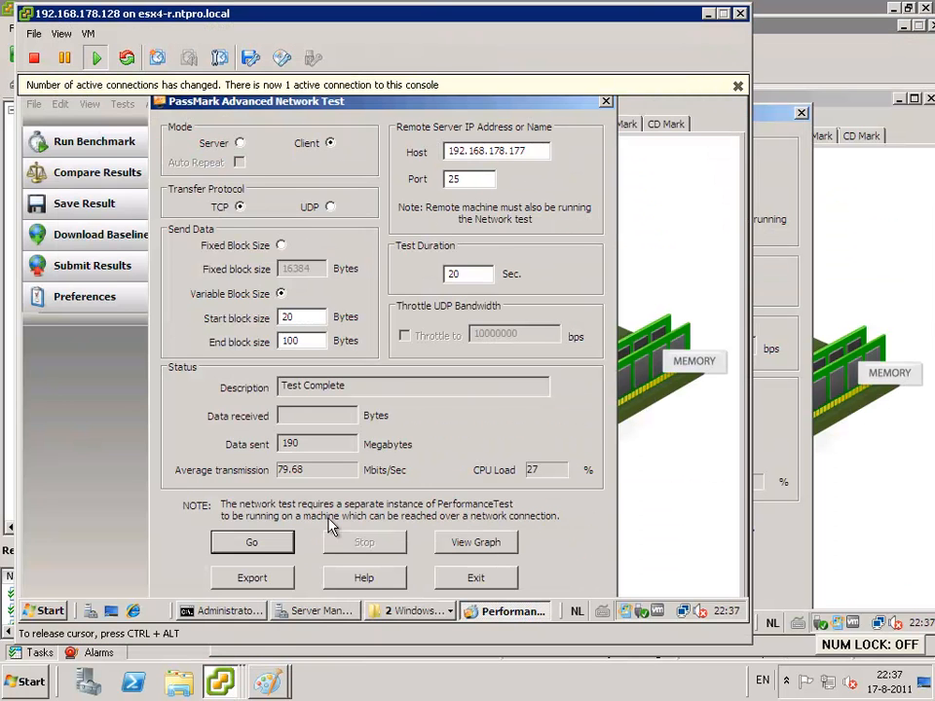
# - Run the PassMark network test under the 10 Mbps cap, averaging 9947 Kbits/Sec
pyautogui.click(251, 542)
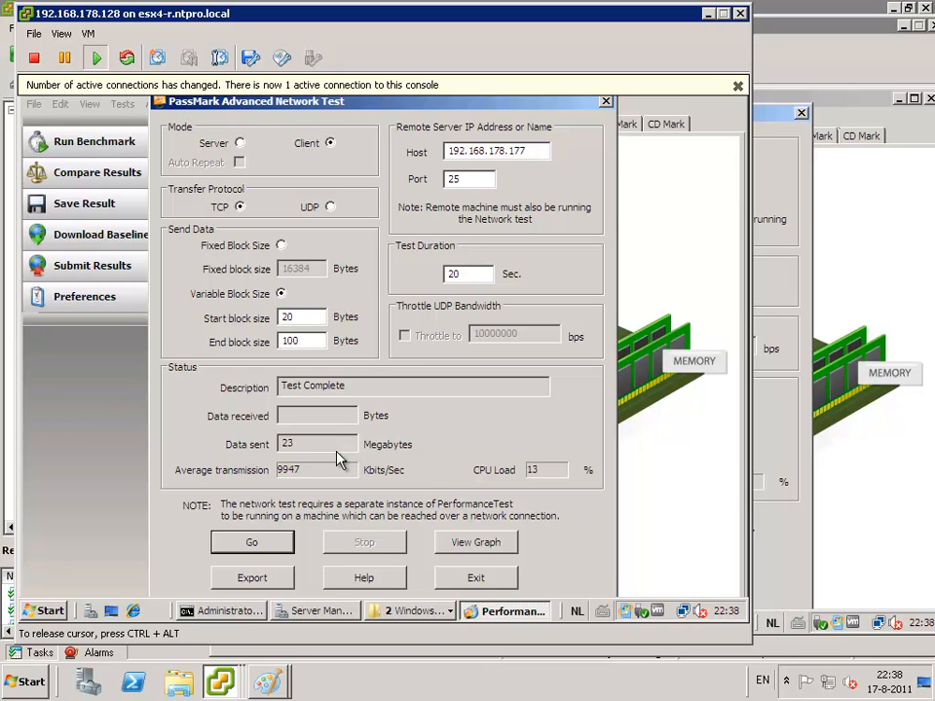
pyautogui.moveTo(477, 545)
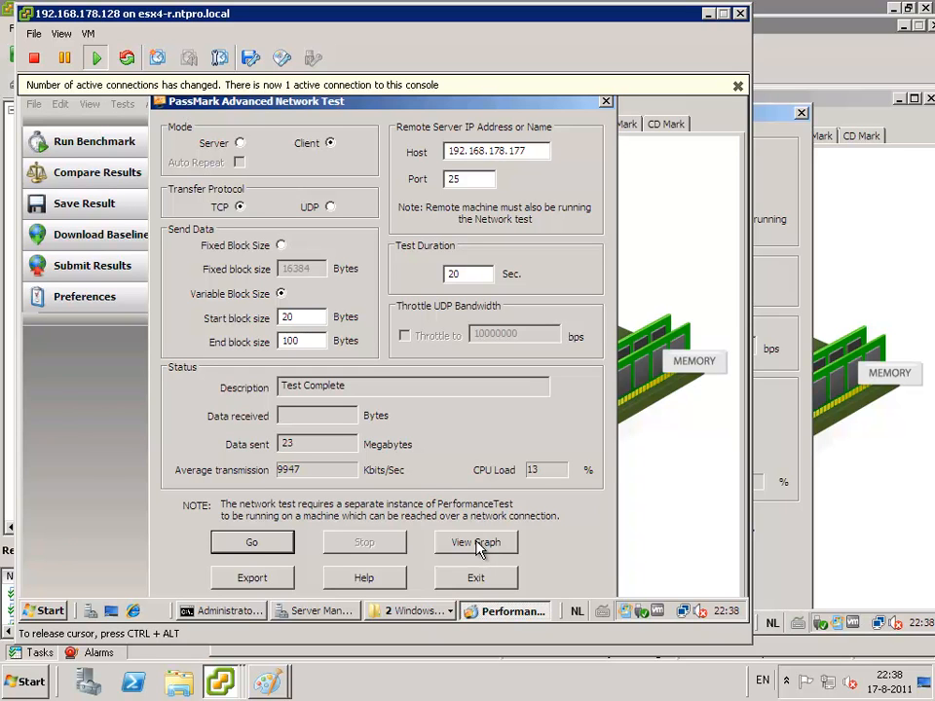
pyautogui.click(476, 542)
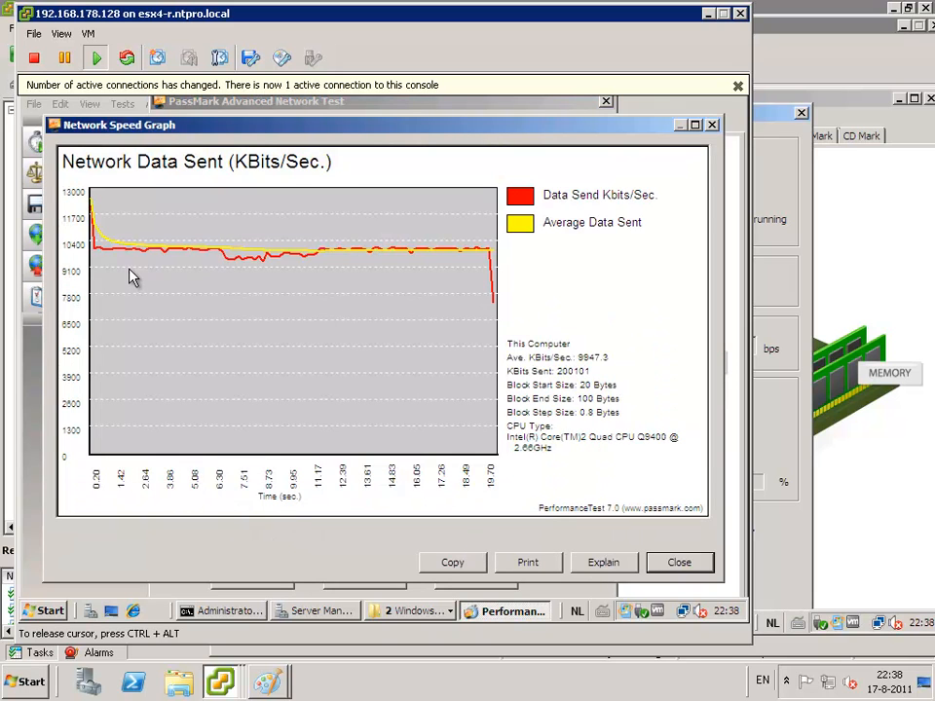
pyautogui.moveTo(283, 258)
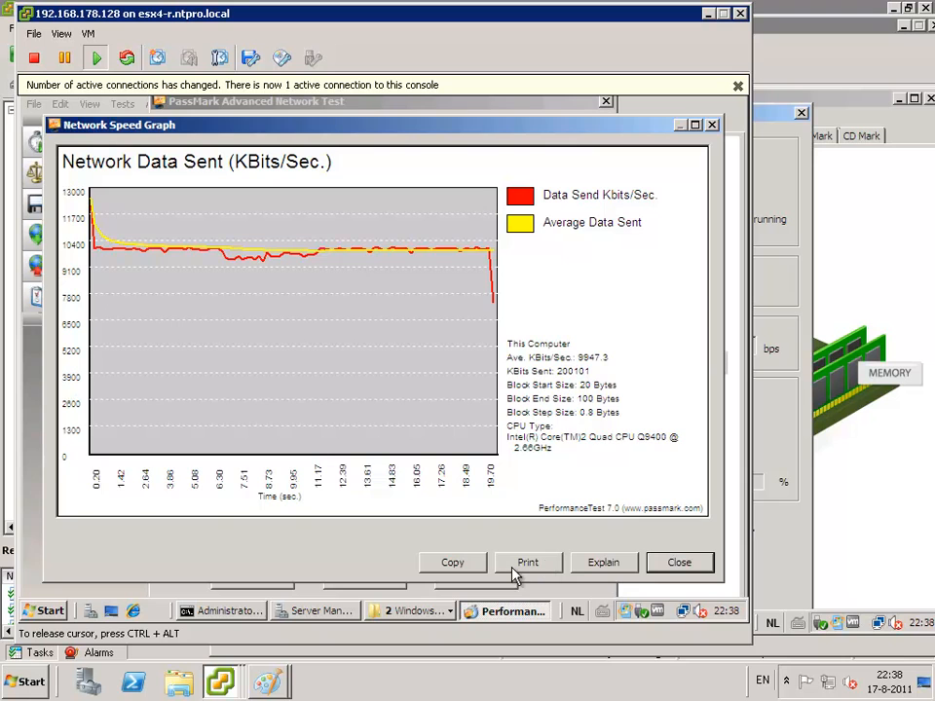
pyautogui.click(678, 562)
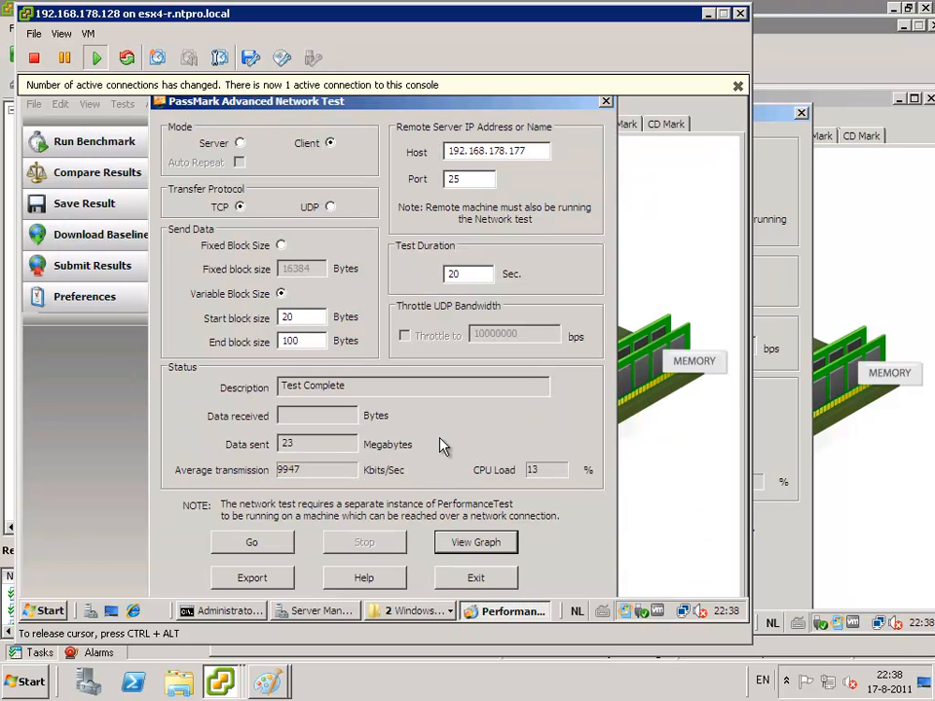